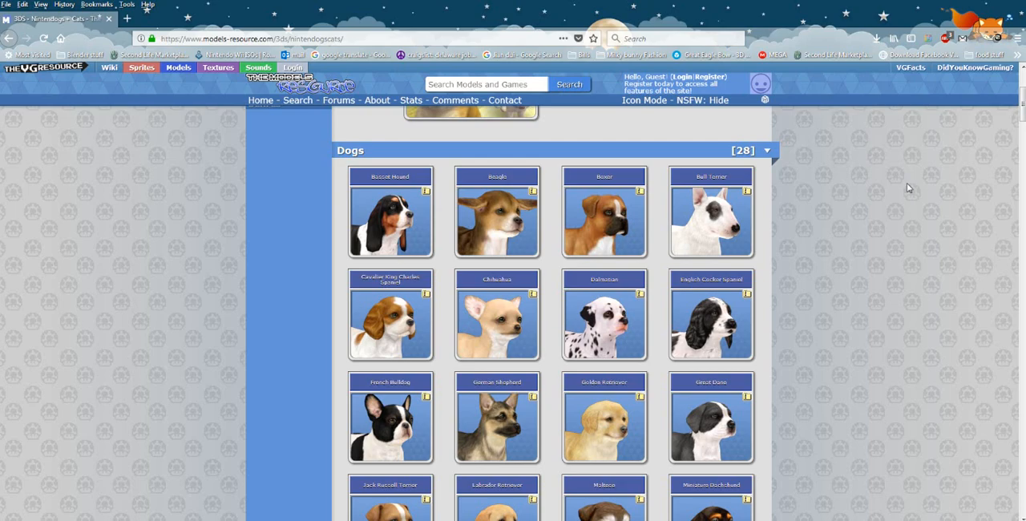
# - Scroll through the Nintendogs + Cats model listing to find the Golden Retriever thumbnail
pyautogui.scroll(-3)
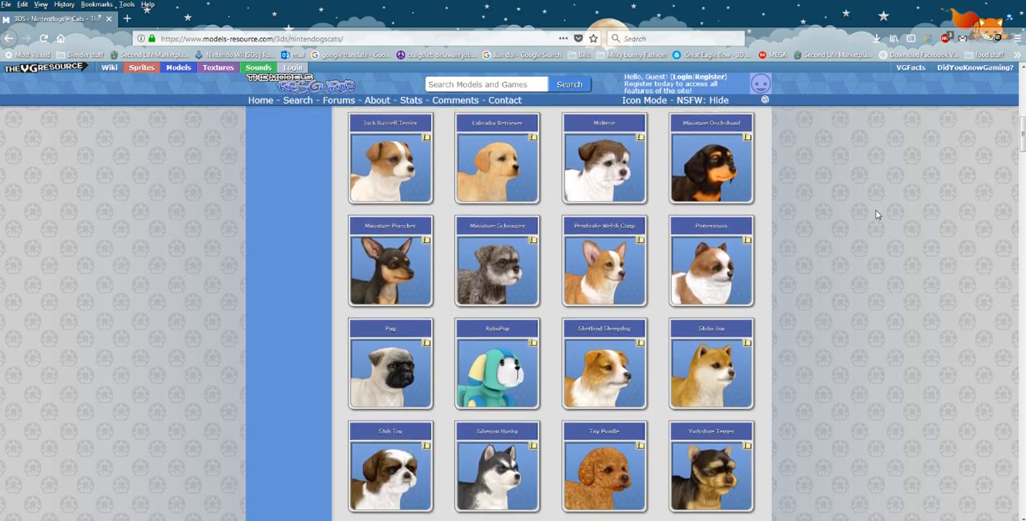
pyautogui.scroll(-3)
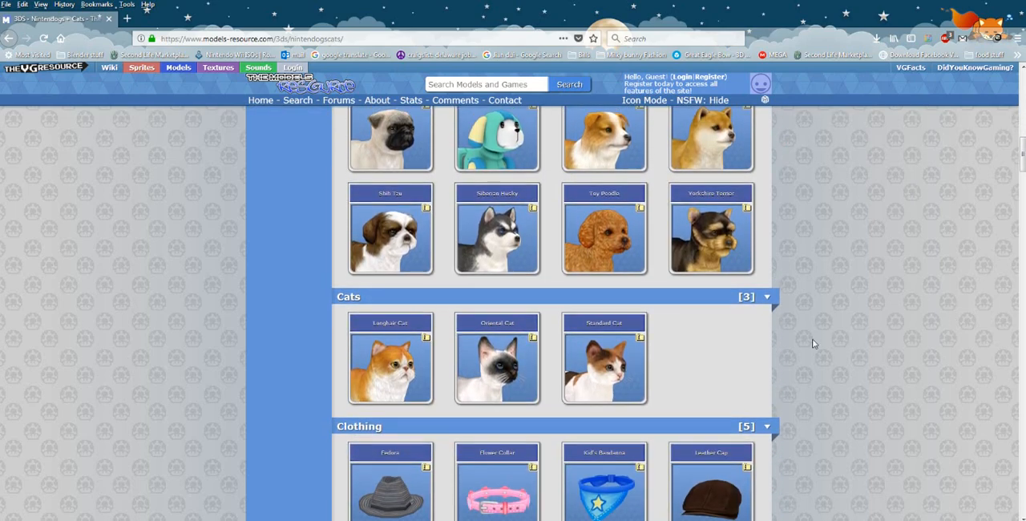
pyautogui.scroll(3)
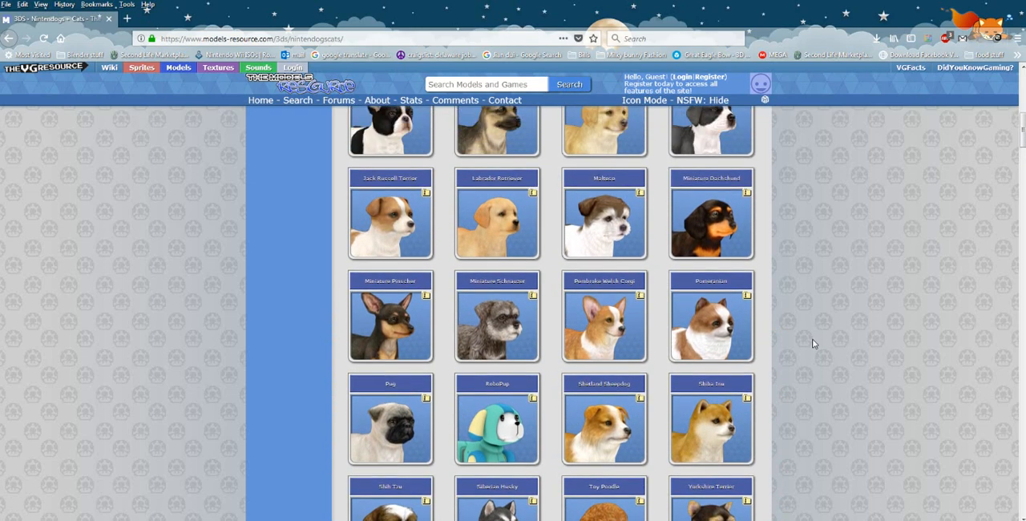
pyautogui.scroll(-3)
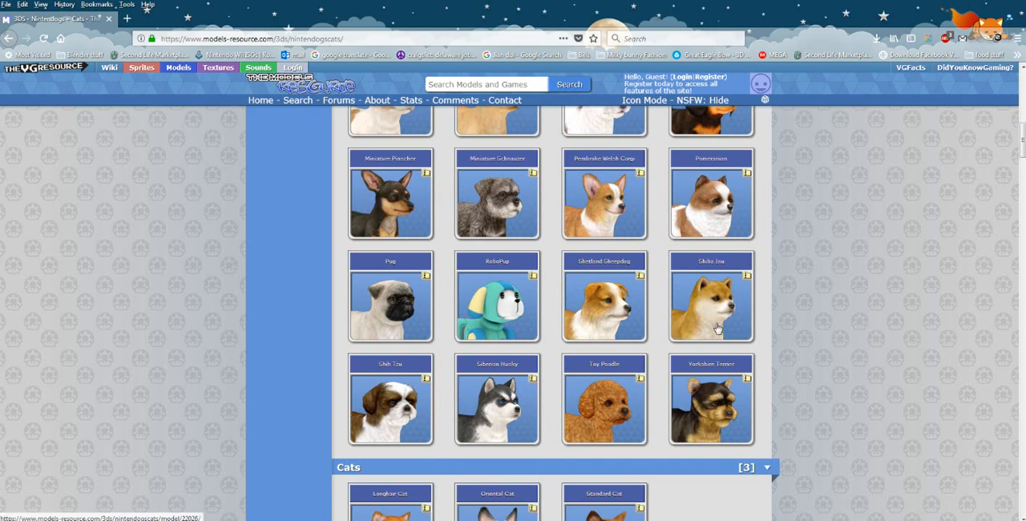
pyautogui.scroll(3)
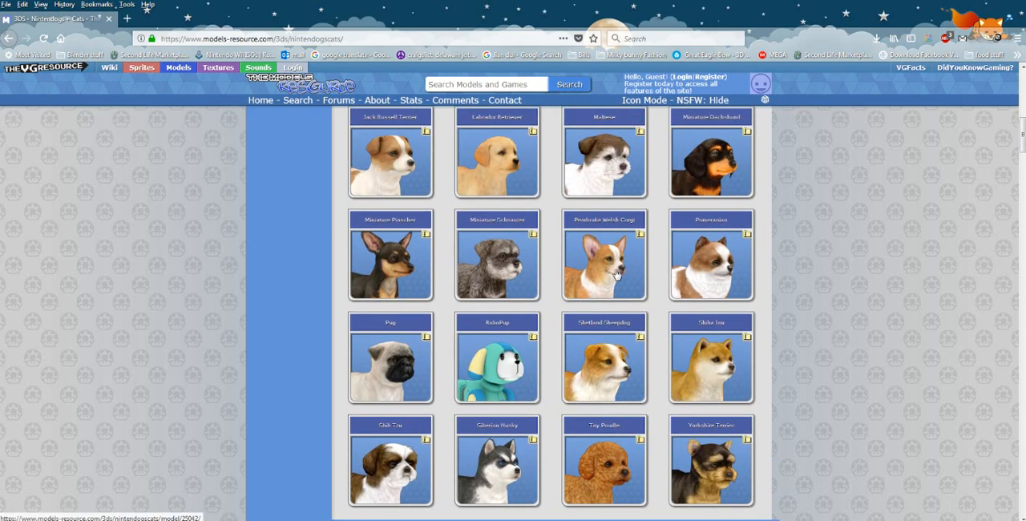
pyautogui.scroll(3)
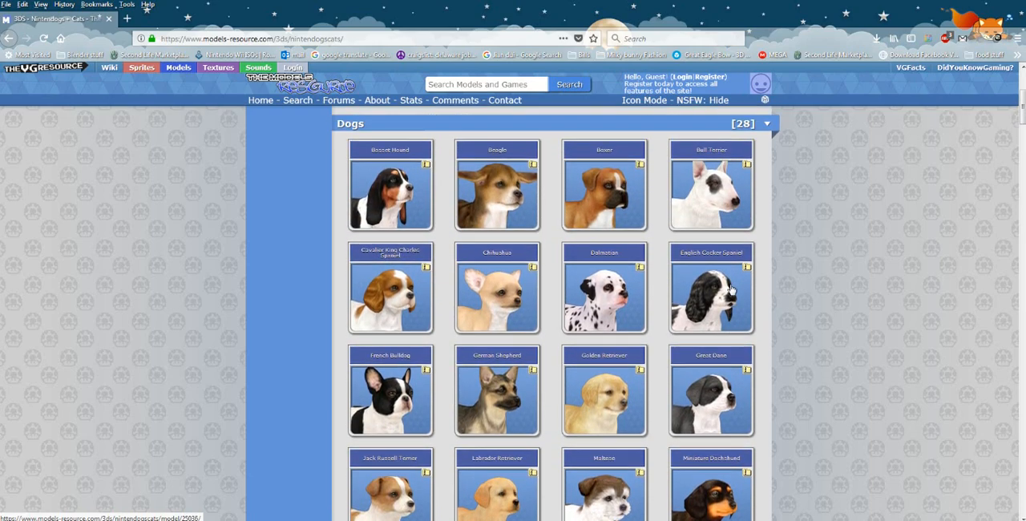
pyautogui.scroll(-3)
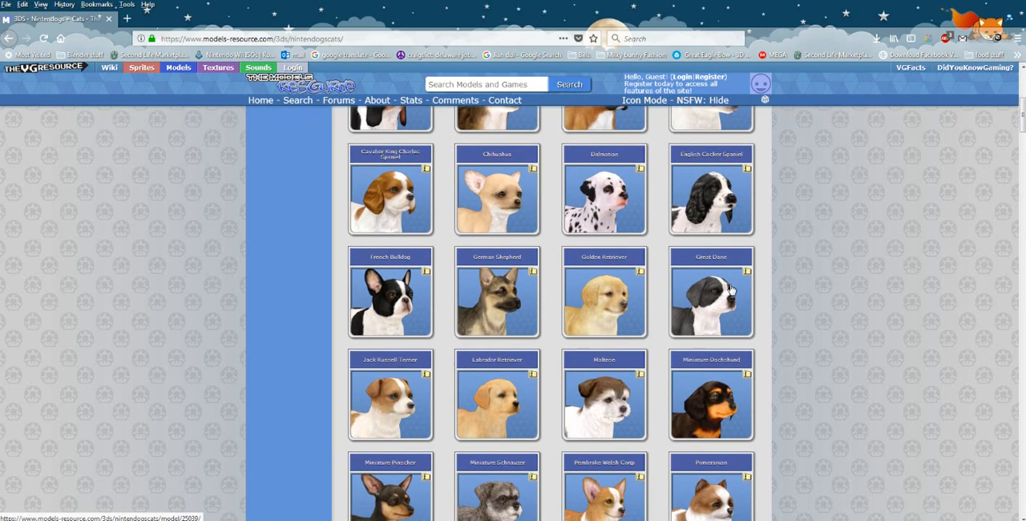
pyautogui.scroll(-3)
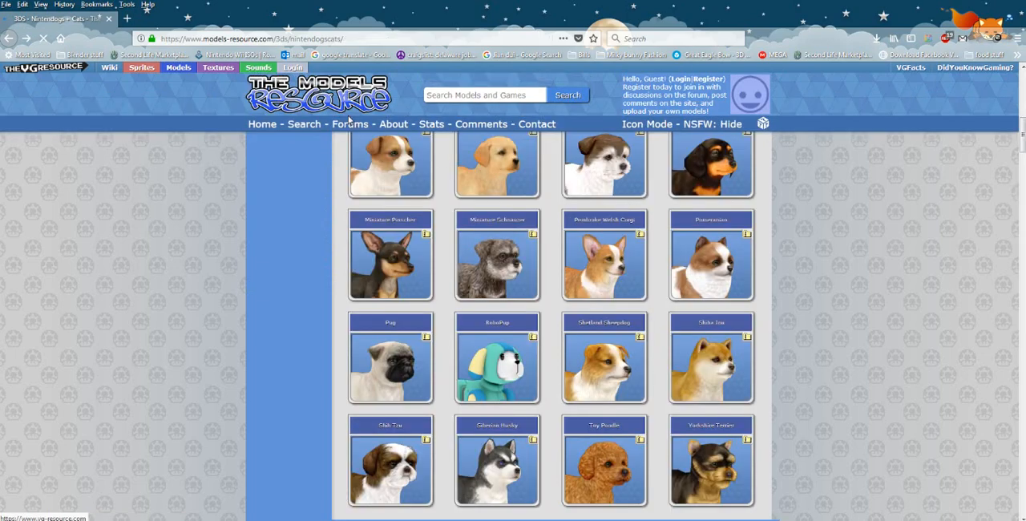
pyautogui.scroll(3)
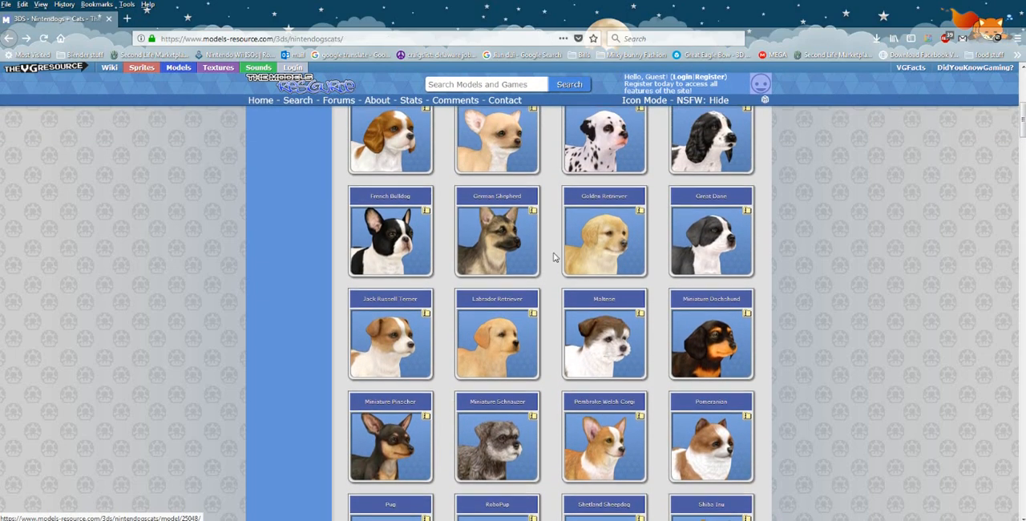
# - View the Golden Retriever model page, scrolling down to its preview and zip contents
pyautogui.click(603, 240)
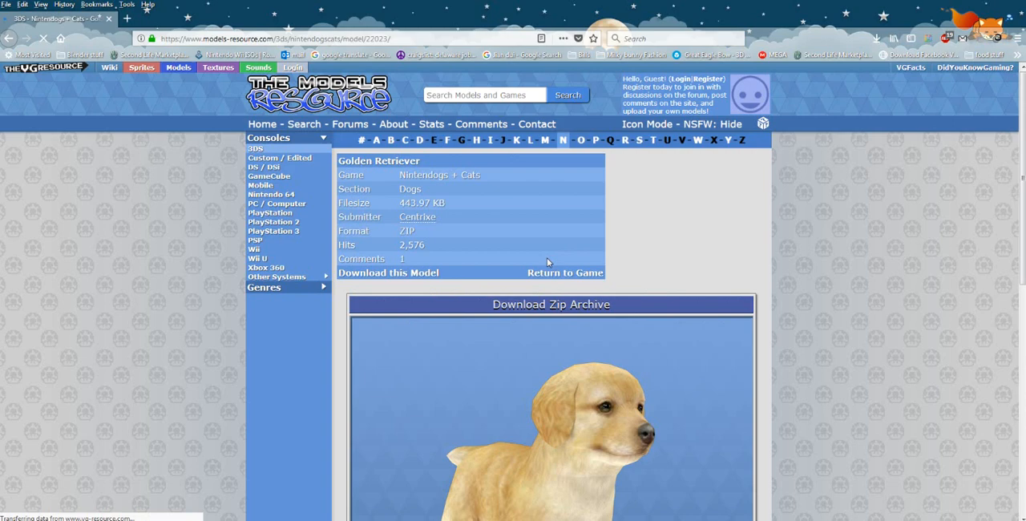
pyautogui.scroll(-3)
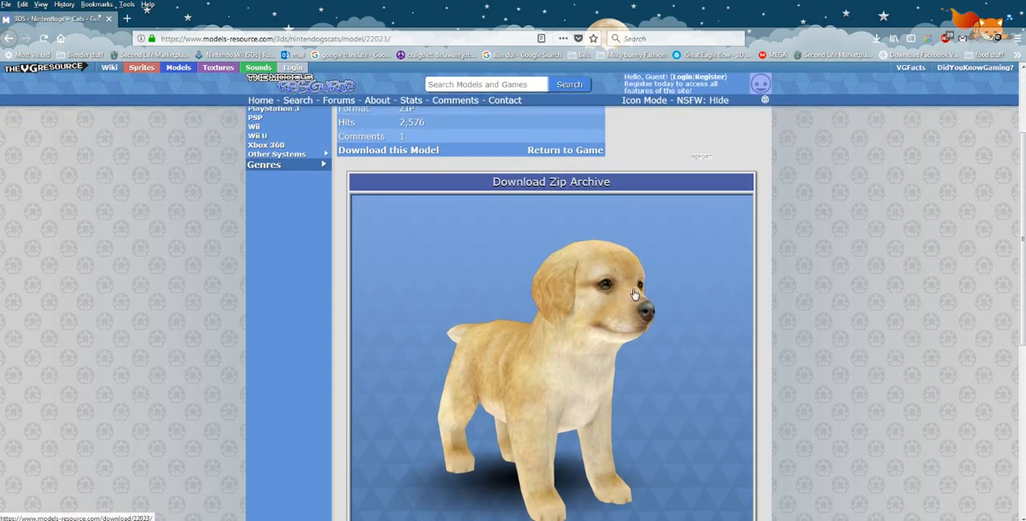
pyautogui.moveTo(853, 364)
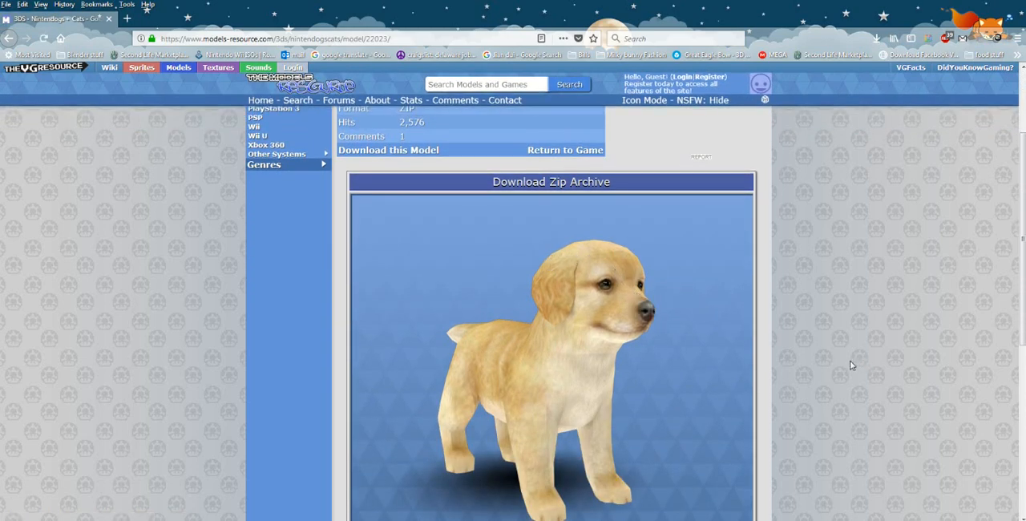
pyautogui.scroll(-3)
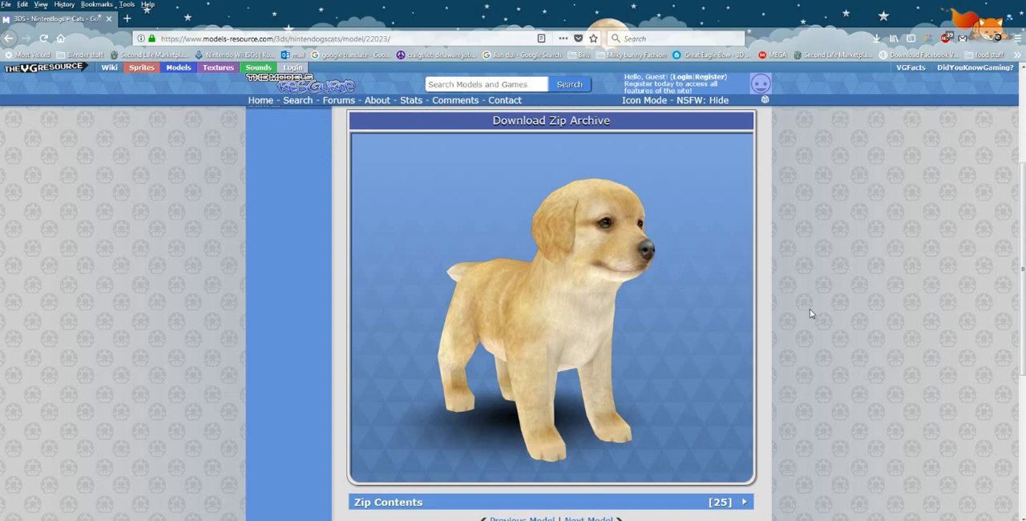
pyautogui.moveTo(994, 38)
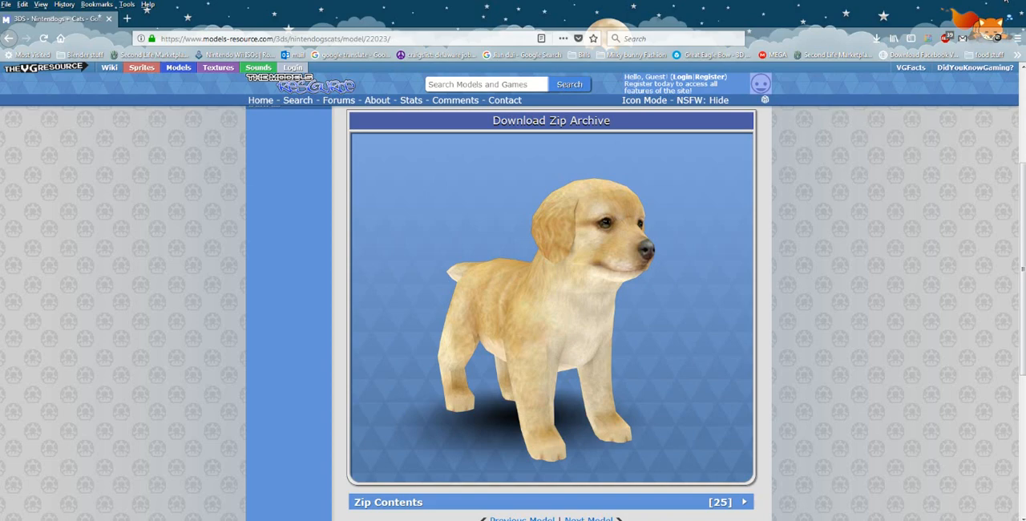
pyautogui.scroll(-3)
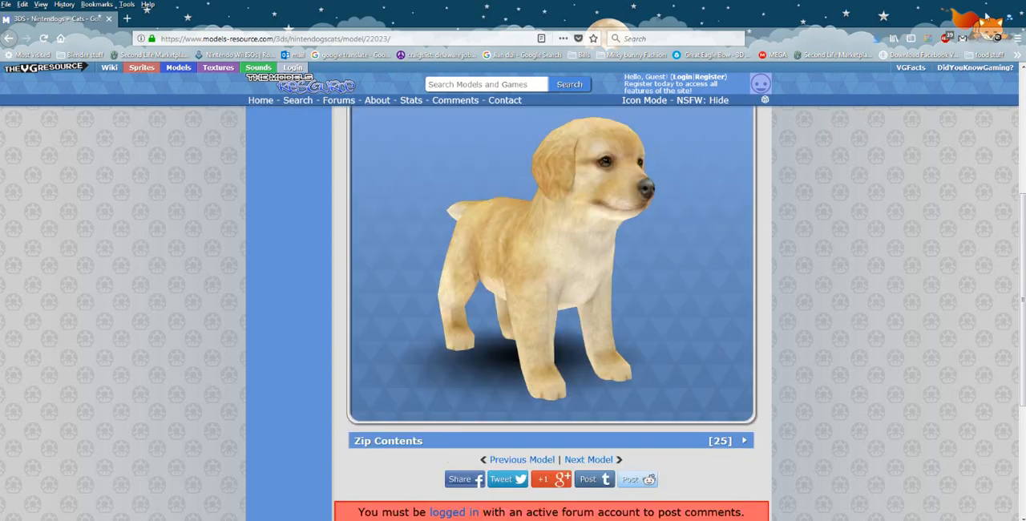
pyautogui.moveTo(875, 73)
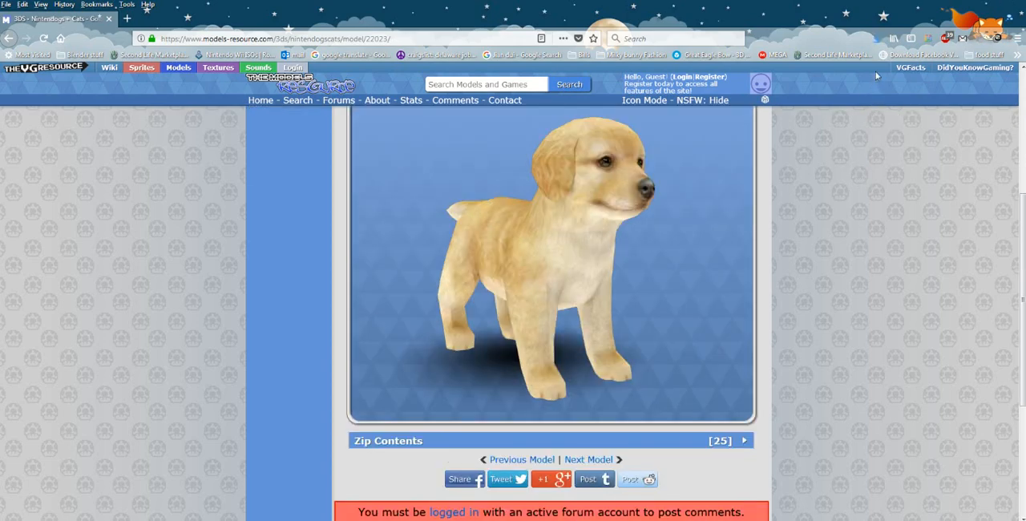
pyautogui.click(877, 39)
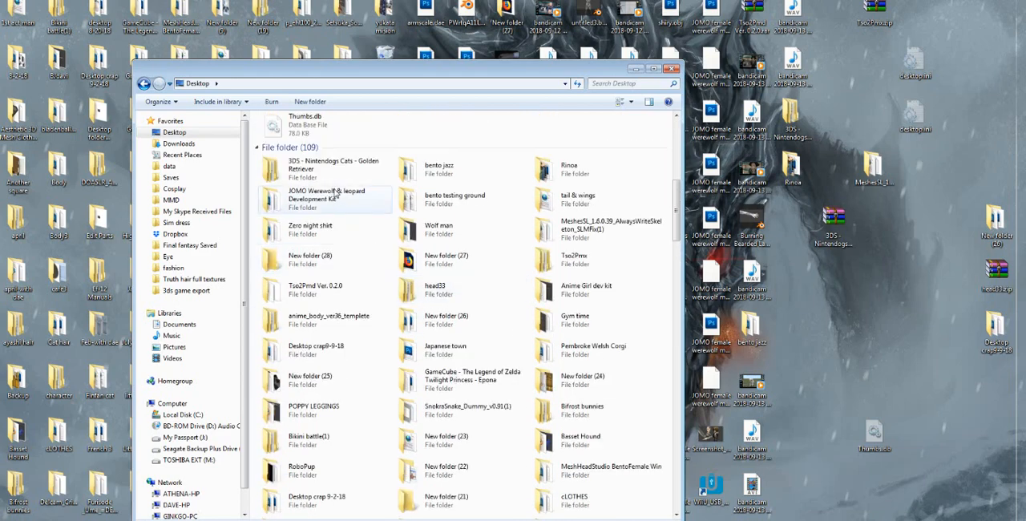
# - Show the 3DS Nintendogs Golden Retriever folder's files and copy its path from the address bar
pyautogui.doubleClick(324, 169)
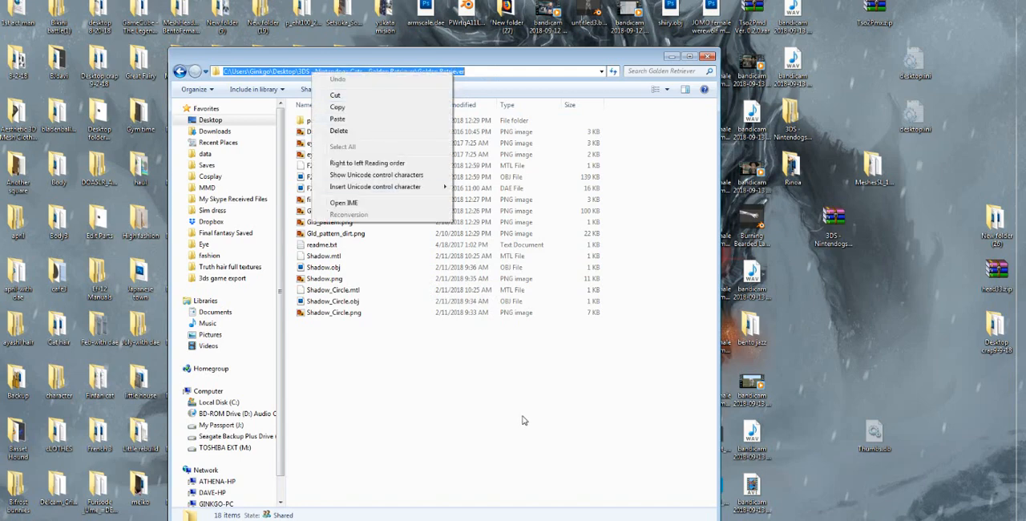
pyautogui.click(524, 420)
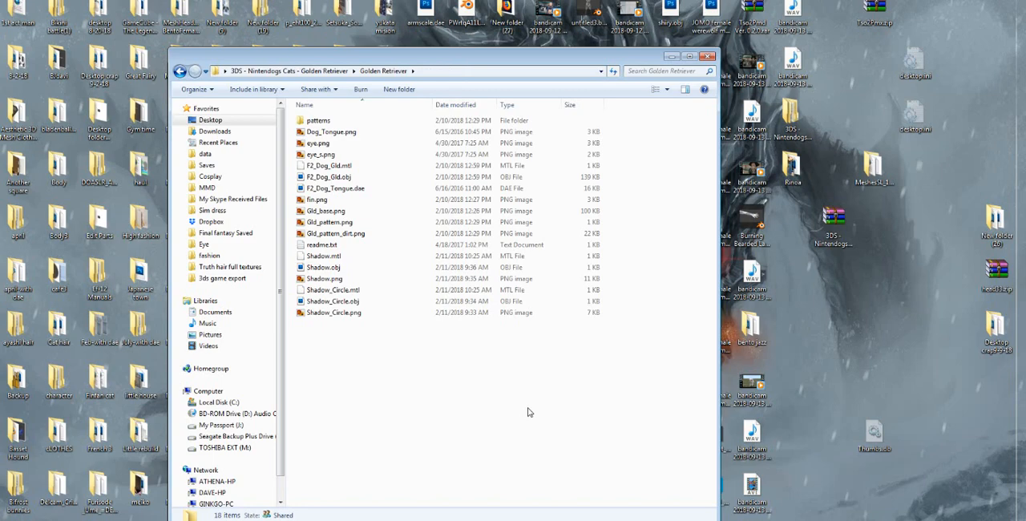
pyautogui.moveTo(539, 403)
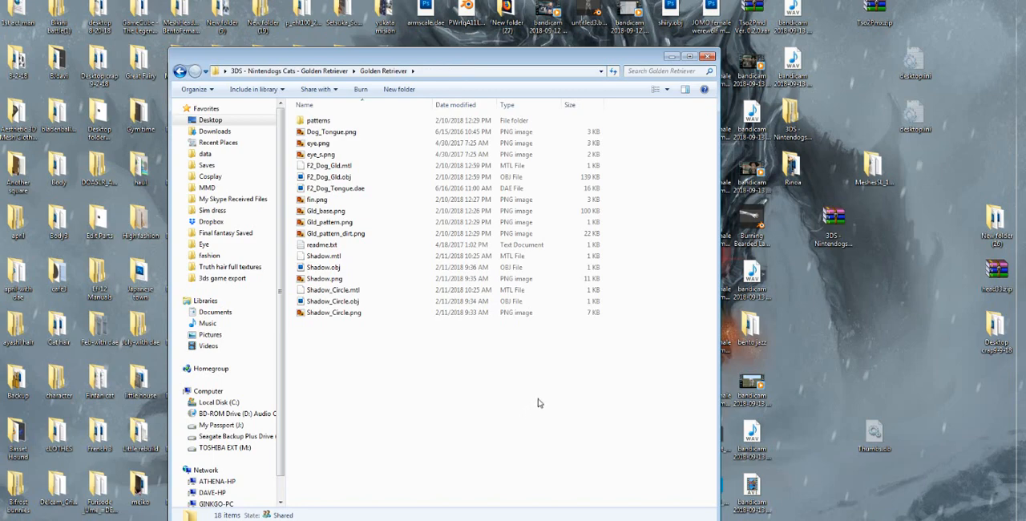
pyautogui.moveTo(554, 399)
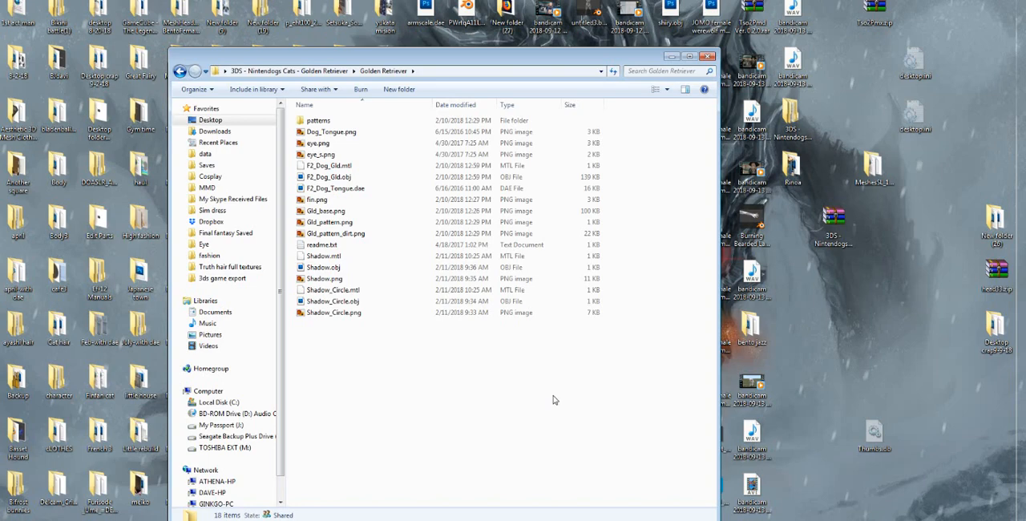
pyautogui.moveTo(555, 332)
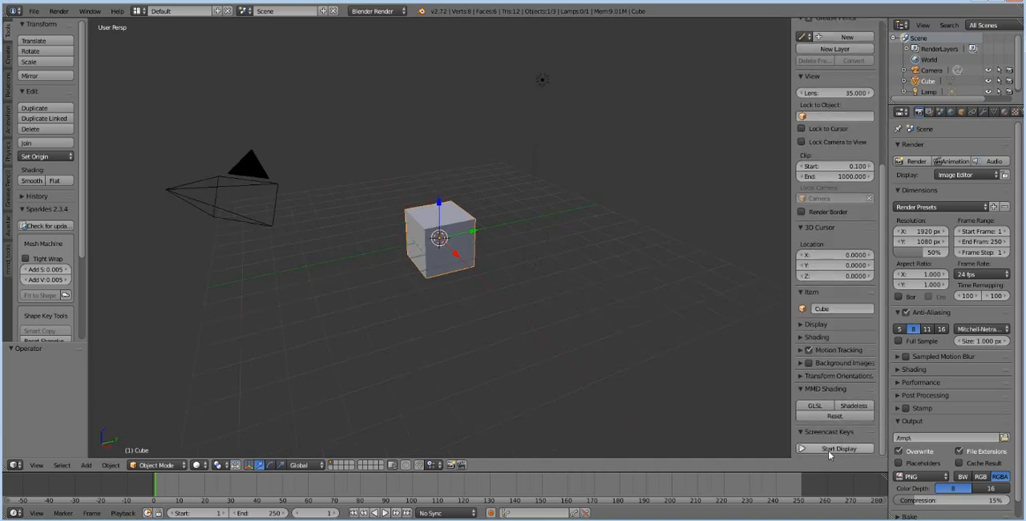
# - Delete the default cube, camera and lamp, confirming the Delete popup
pyautogui.click(833, 449)
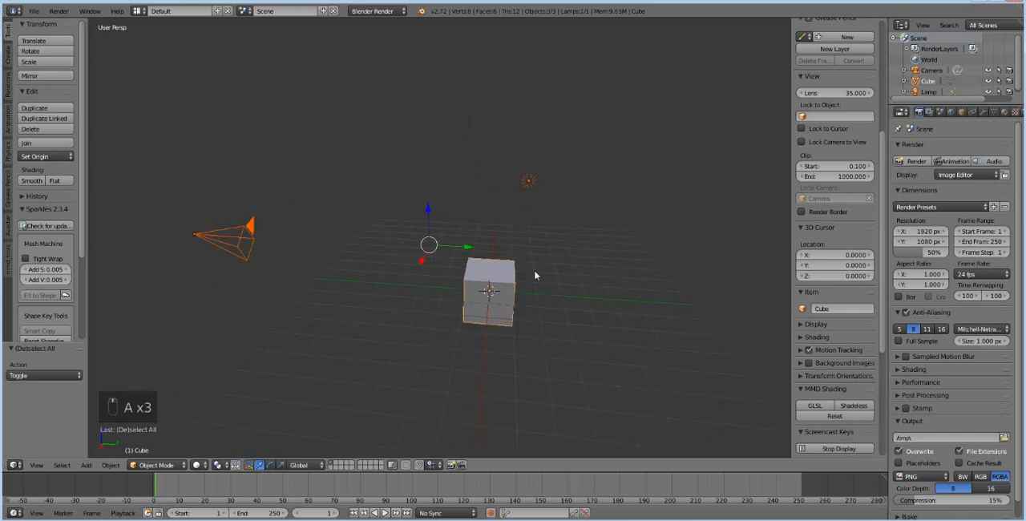
pyautogui.press('Delete')
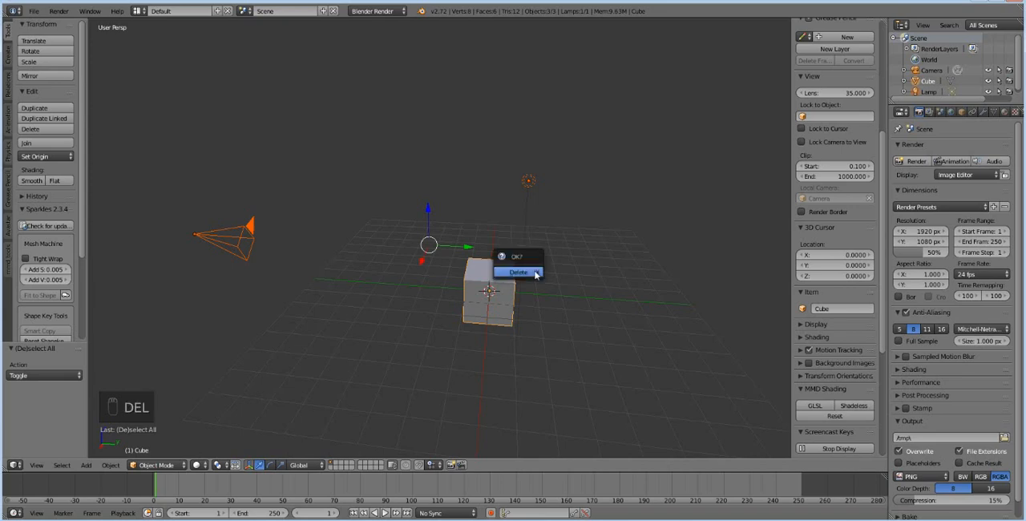
pyautogui.click(520, 273)
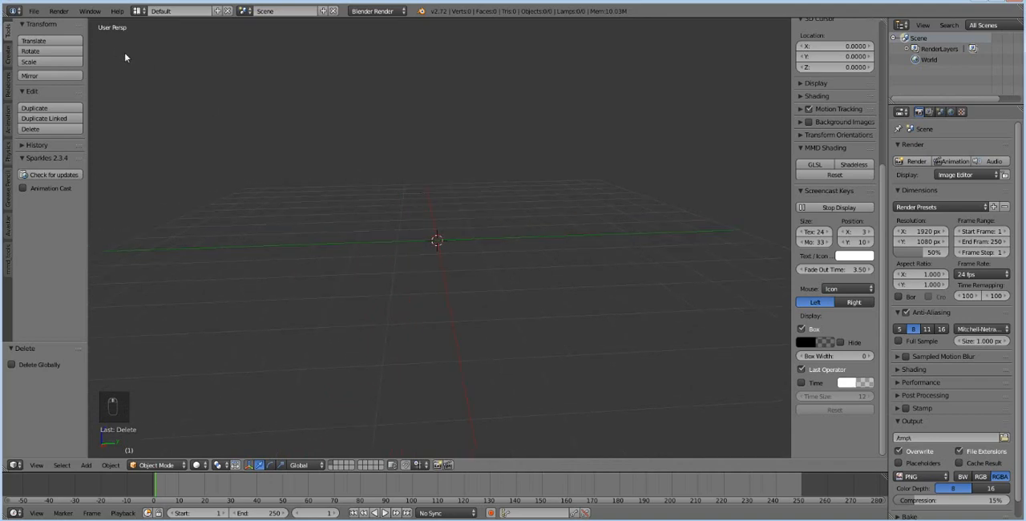
# - Import the Golden Retriever puppy via File > Import > Wavefront (.obj)
pyautogui.click(34, 13)
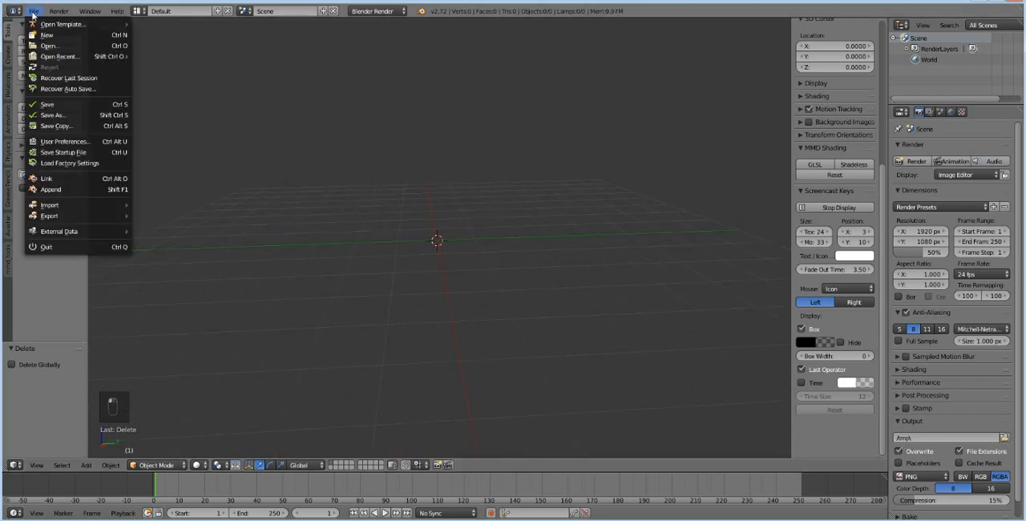
pyautogui.click(50, 205)
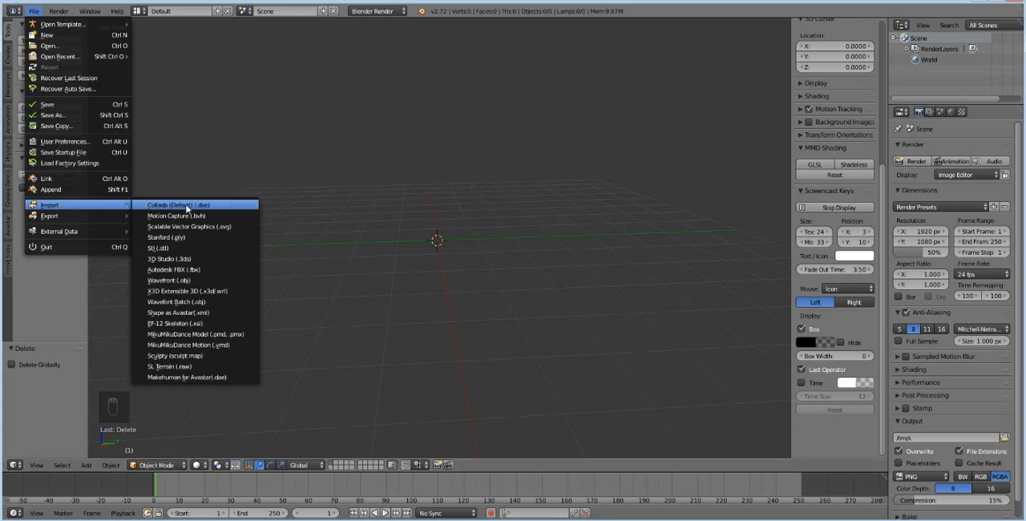
pyautogui.moveTo(168, 279)
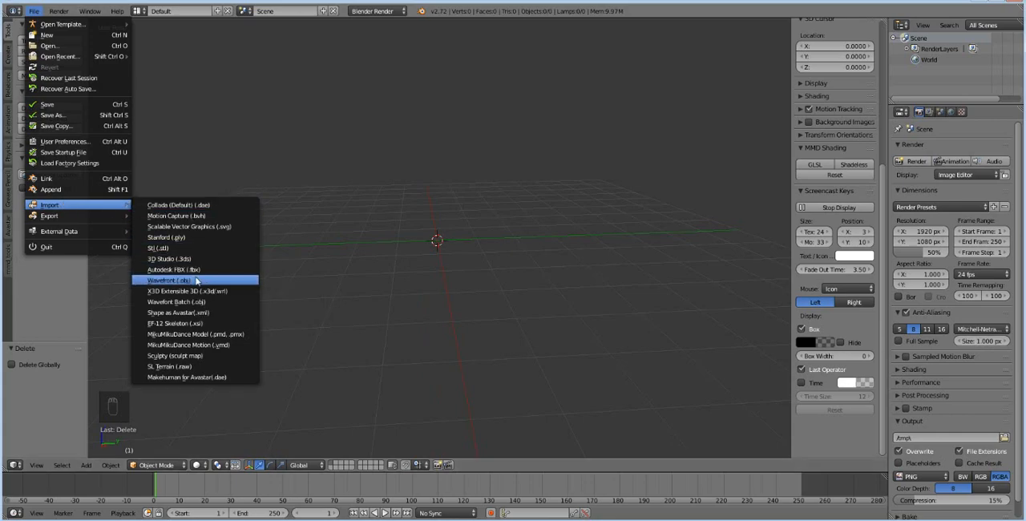
pyautogui.click(167, 282)
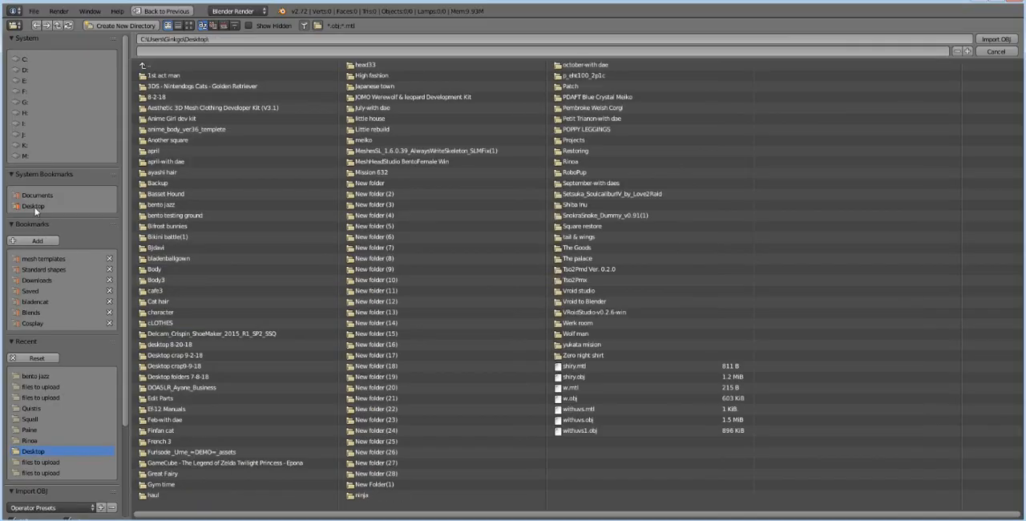
pyautogui.click(992, 38)
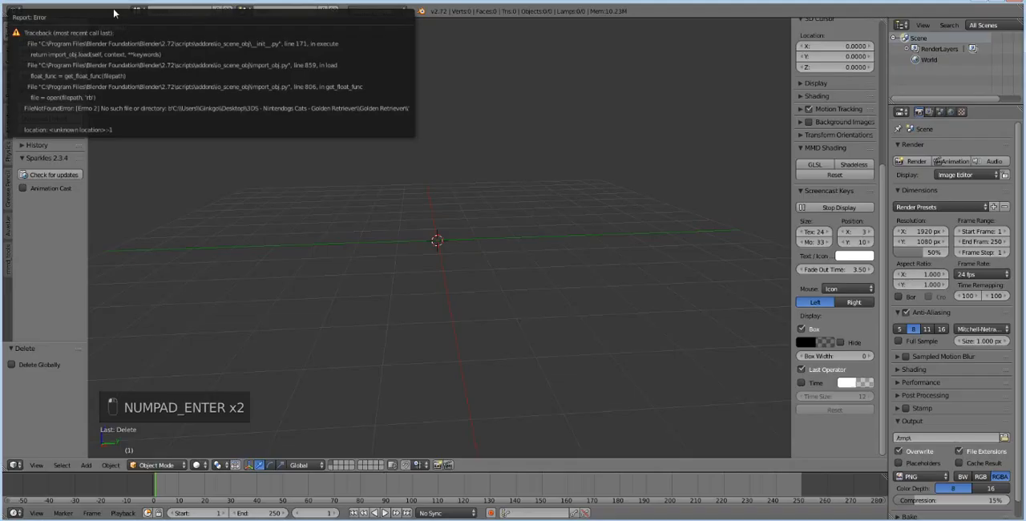
pyautogui.click(34, 12)
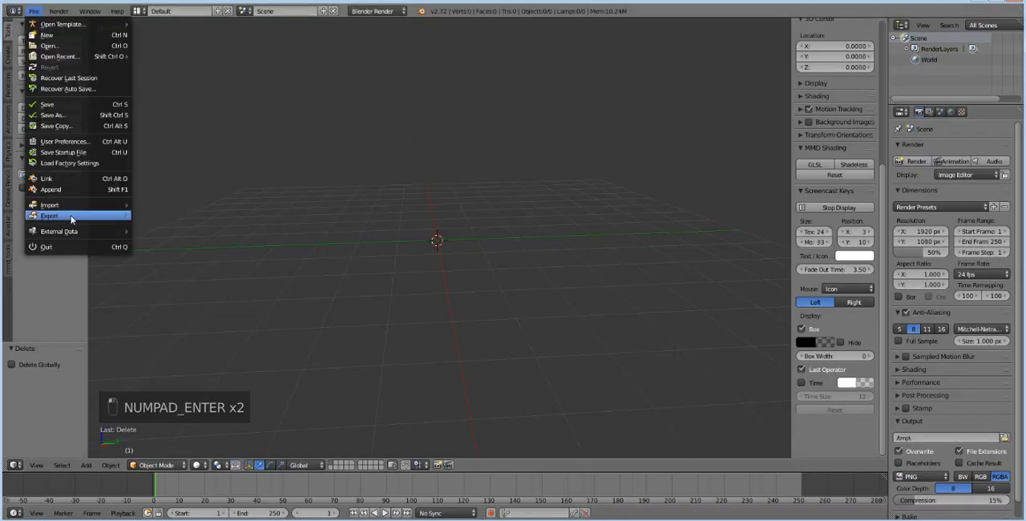
pyautogui.click(48, 206)
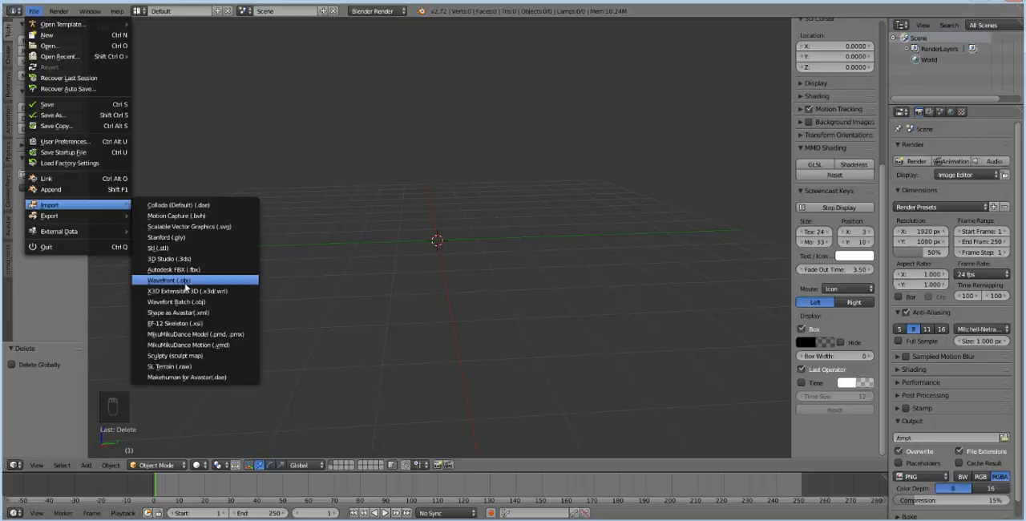
pyautogui.click(167, 281)
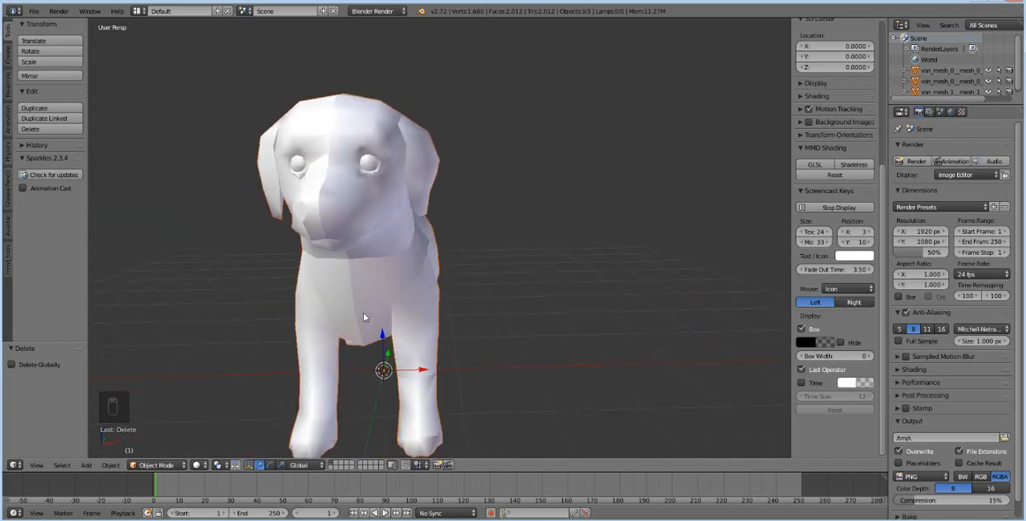
# - Orbit the viewport to inspect the imported untextured puppy
pyautogui.moveTo(364, 316); pyautogui.dragTo(465, 287)
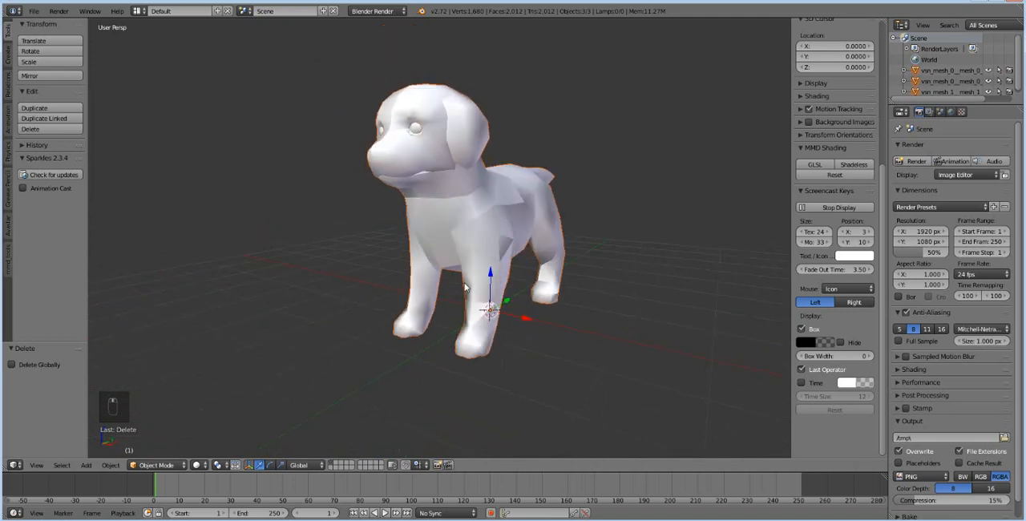
pyautogui.moveTo(464, 287); pyautogui.dragTo(429, 237)
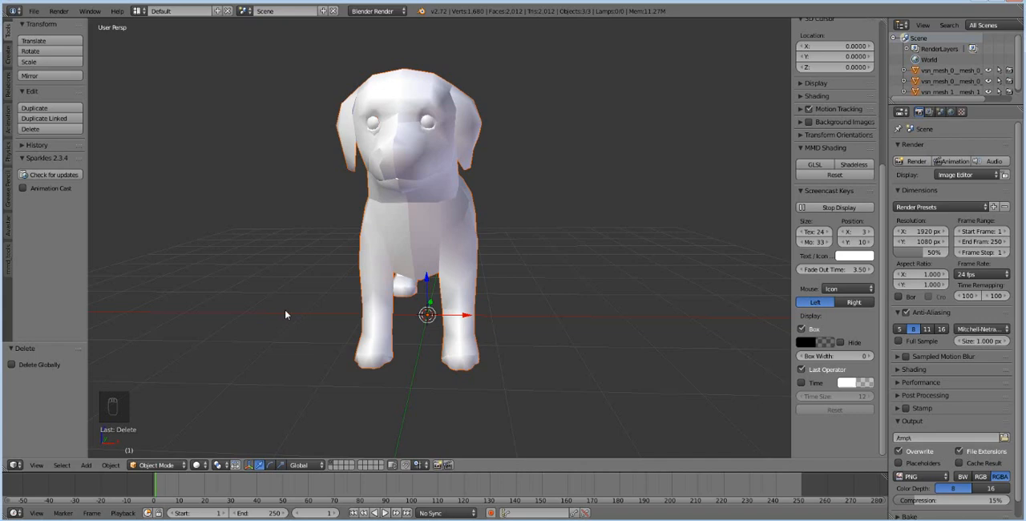
pyautogui.moveTo(414, 340)
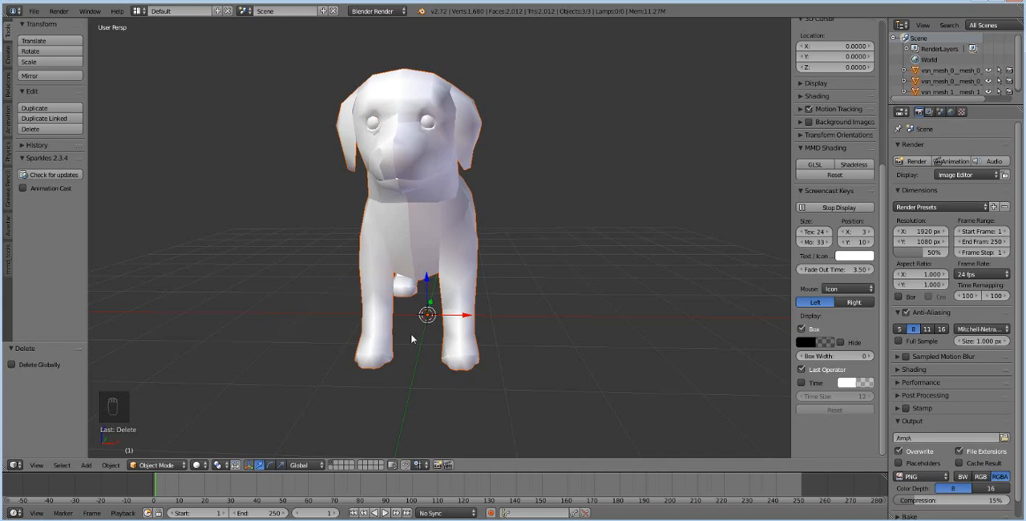
pyautogui.moveTo(339, 465)
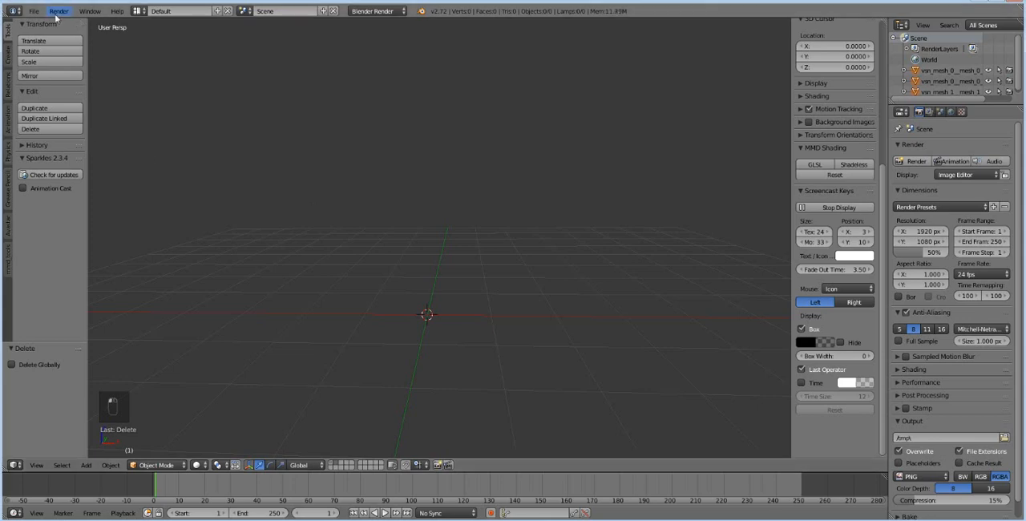
# - Add an Avastar avatar with shapes and scale to 0.147 so the puppy sits at its feet
pyautogui.click(83, 467)
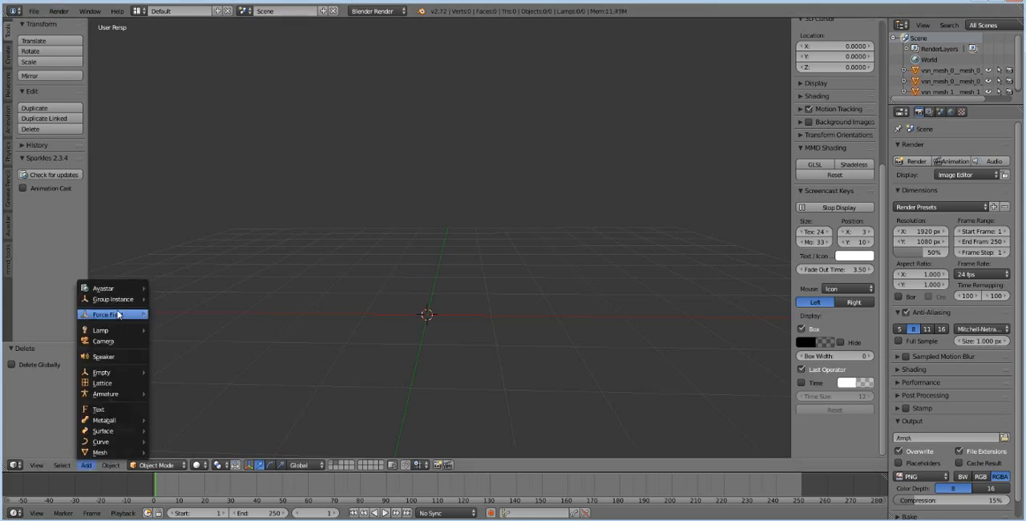
pyautogui.moveTo(103, 288)
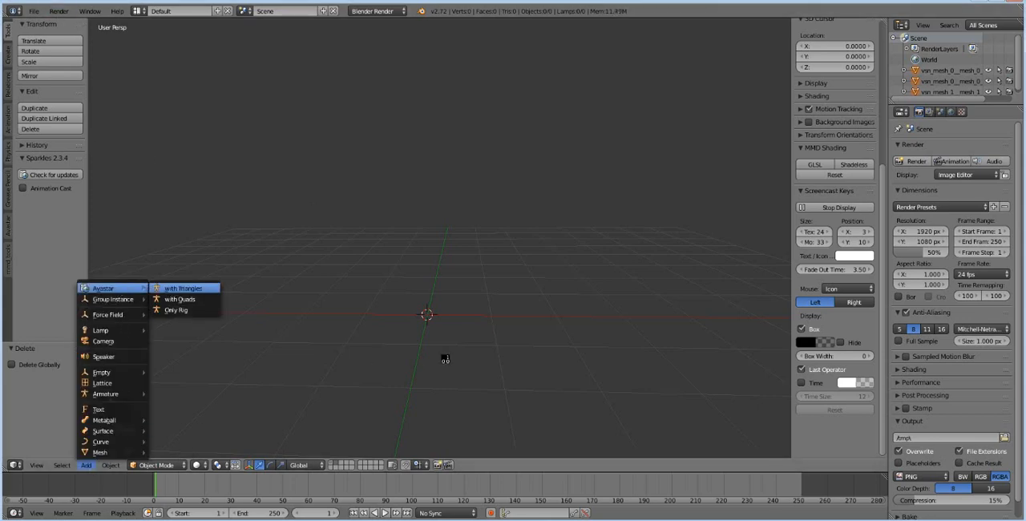
pyautogui.moveTo(461, 334)
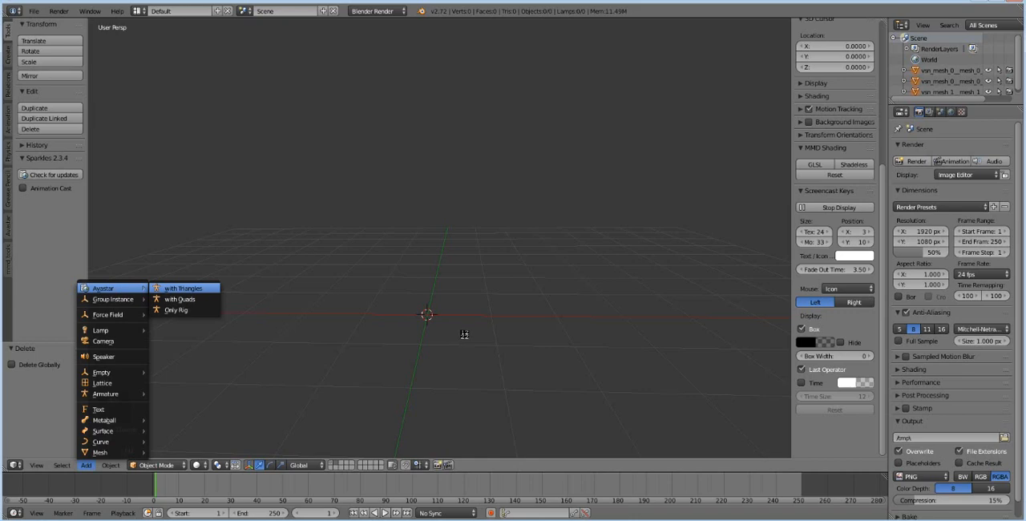
pyautogui.moveTo(465, 338)
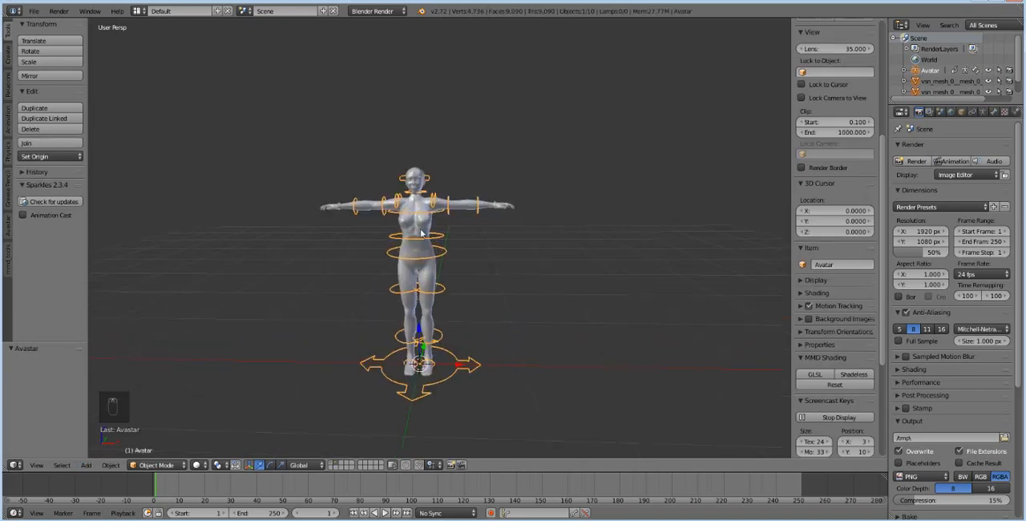
pyautogui.moveTo(456, 253)
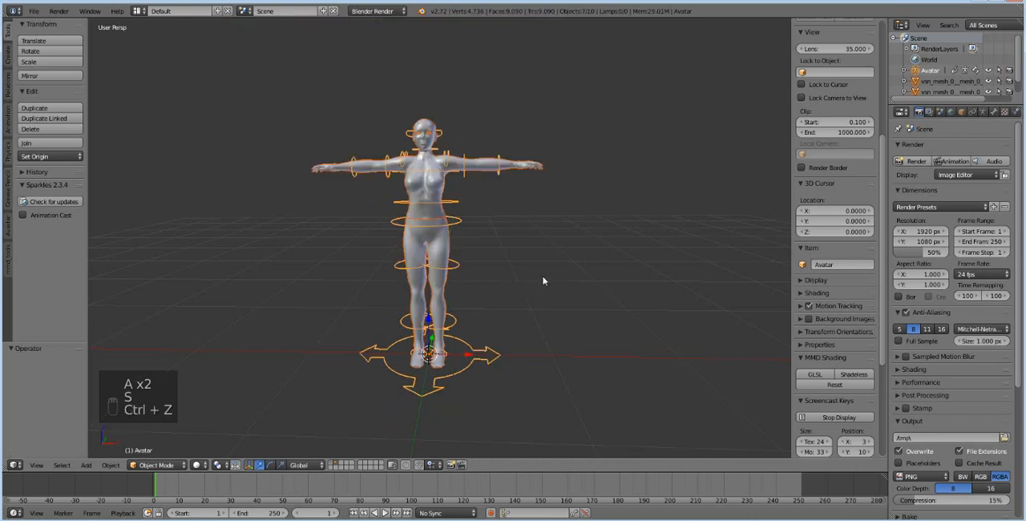
pyautogui.press('a')
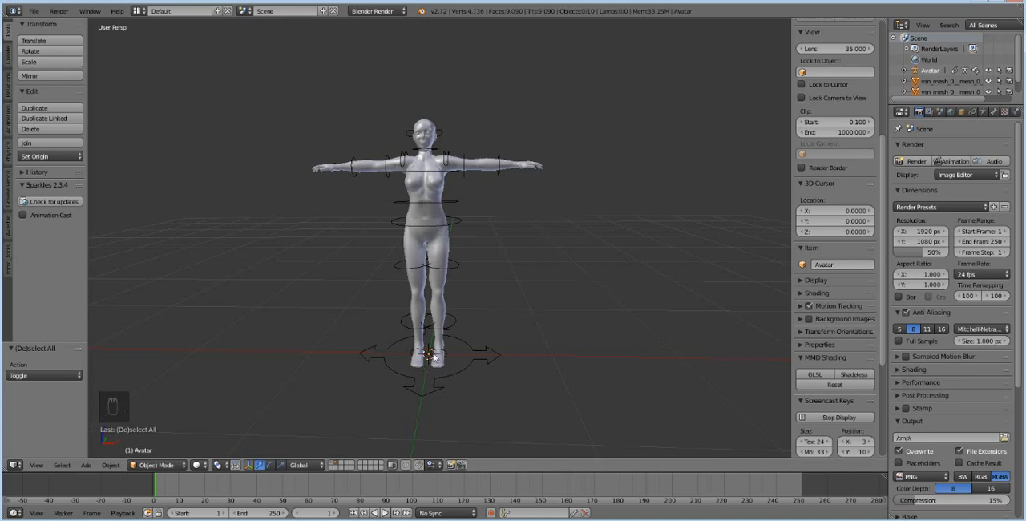
pyautogui.moveTo(378, 452)
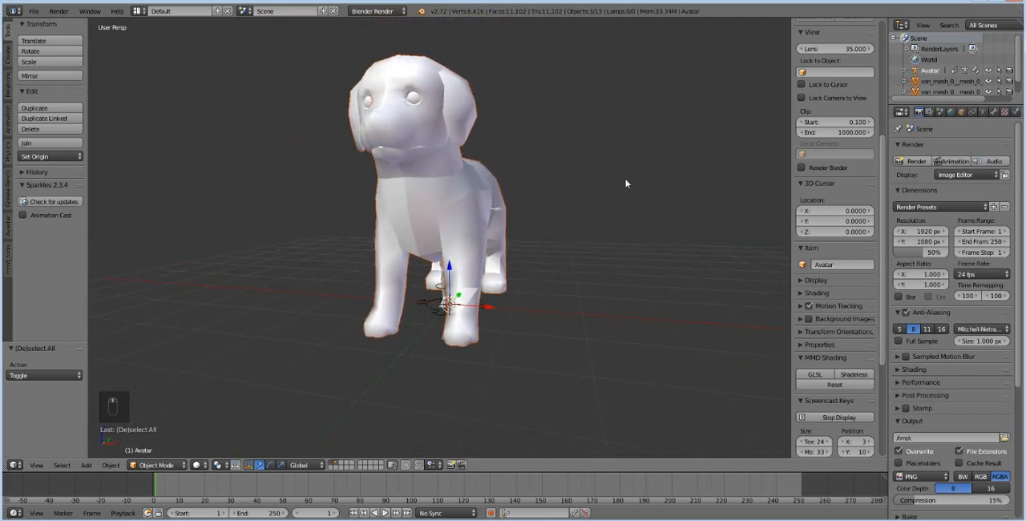
pyautogui.press('s')
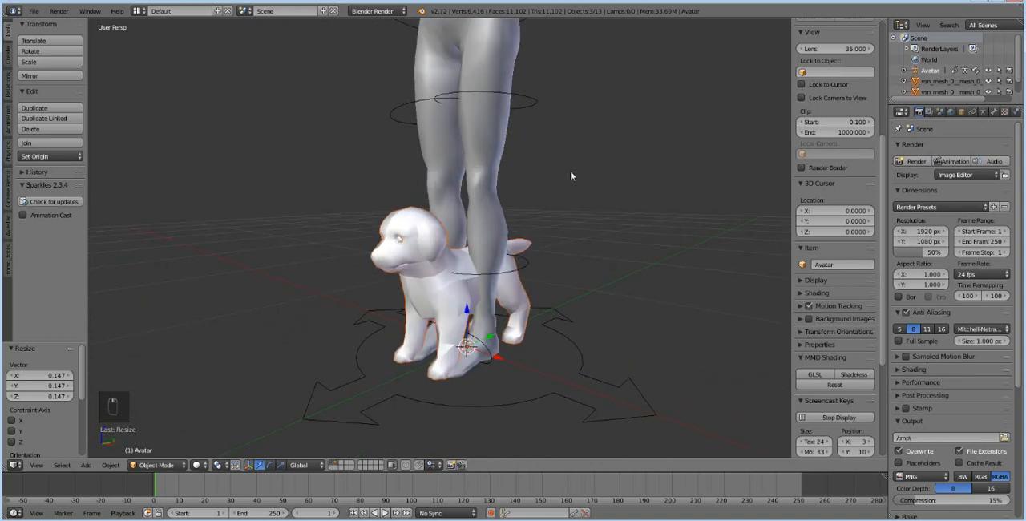
pyautogui.press('s')
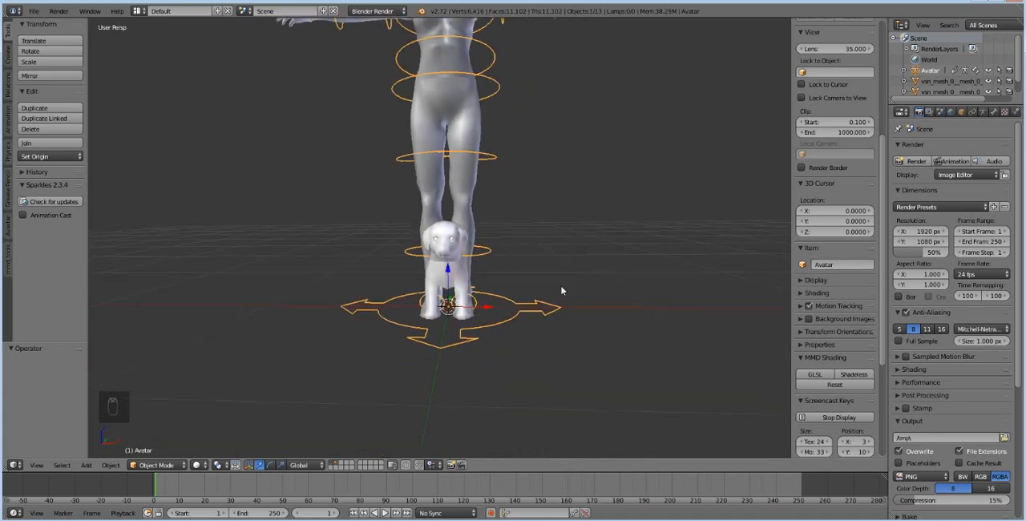
pyautogui.moveTo(609, 116)
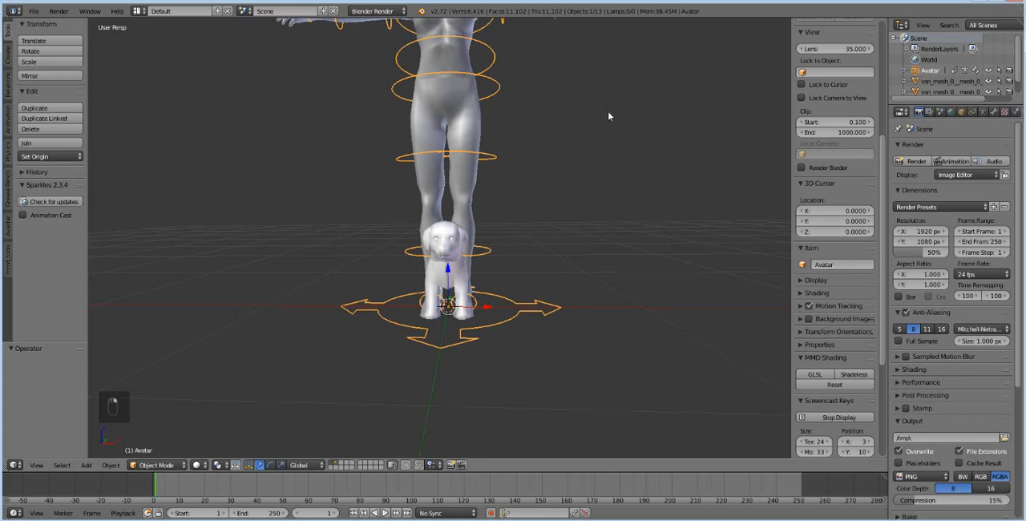
pyautogui.moveTo(590, 131)
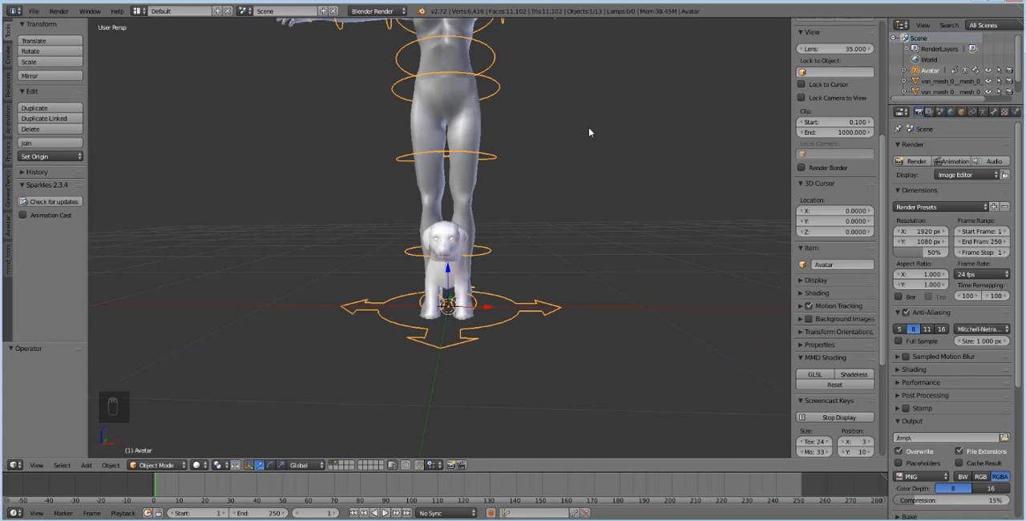
# - Rescale the selected avatar by about 1.037 relative to the puppy
pyautogui.press('s')
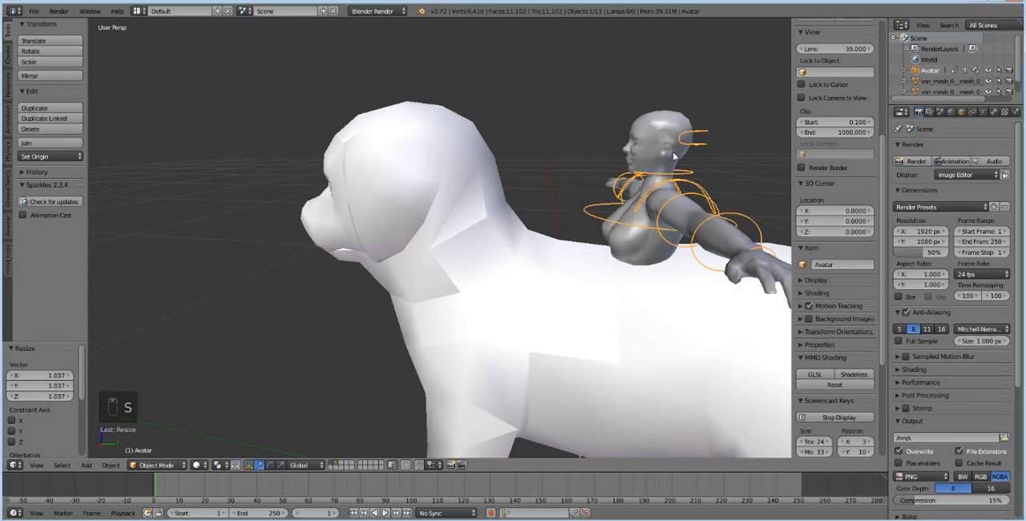
pyautogui.moveTo(553, 119)
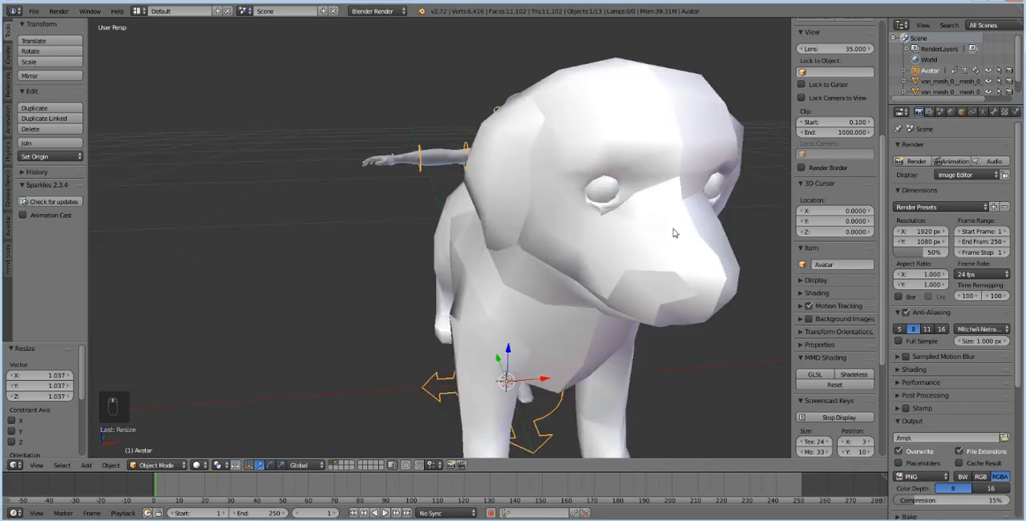
pyautogui.moveTo(673, 232); pyautogui.dragTo(639, 228)
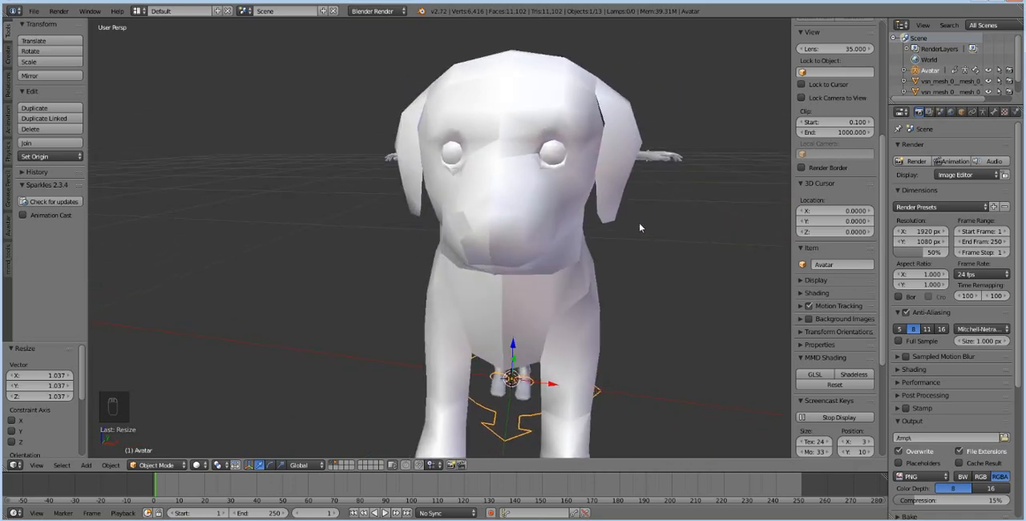
pyautogui.moveTo(640, 228); pyautogui.dragTo(661, 244)
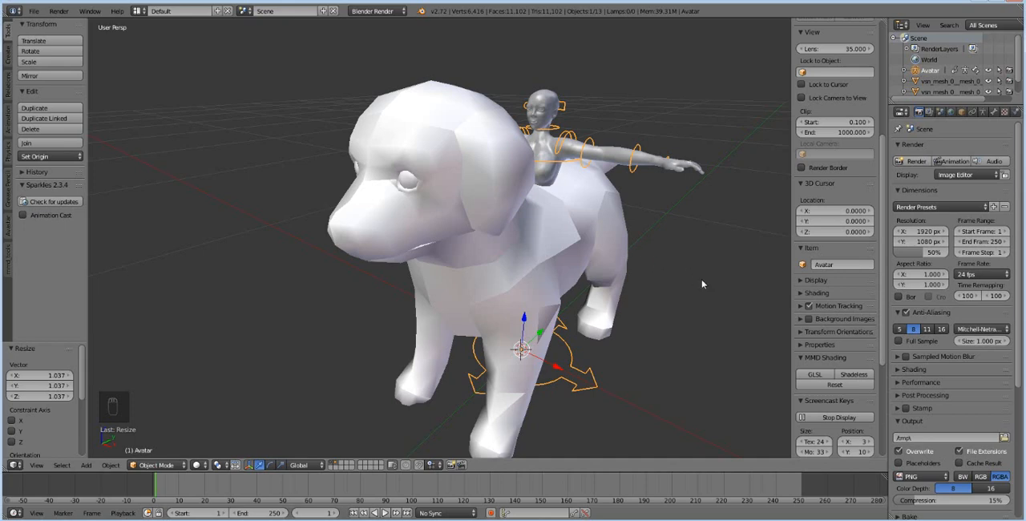
pyautogui.moveTo(599, 272)
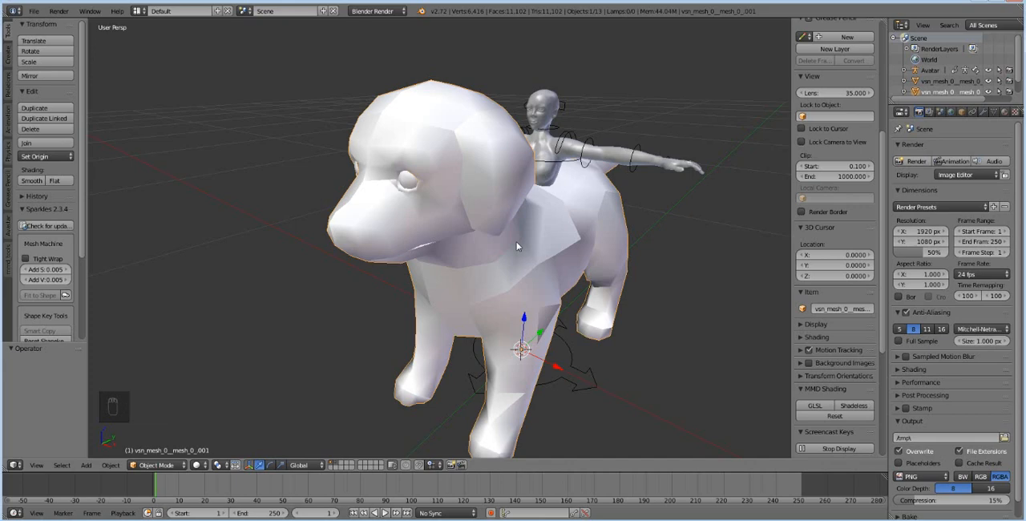
# - Move the duplicated puppy along X so it stands beside the original
pyautogui.moveTo(520, 348); pyautogui.dragTo(404, 292)
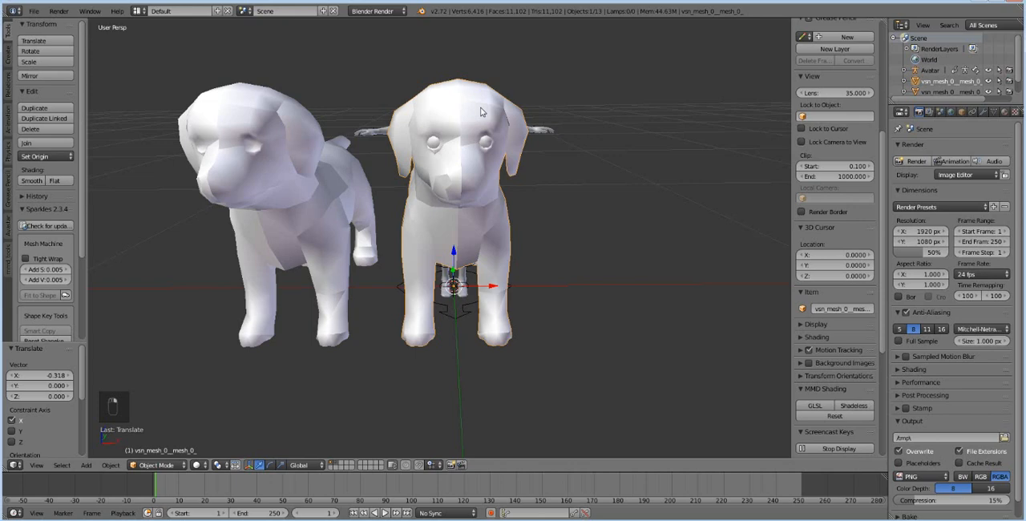
pyautogui.moveTo(564, 133)
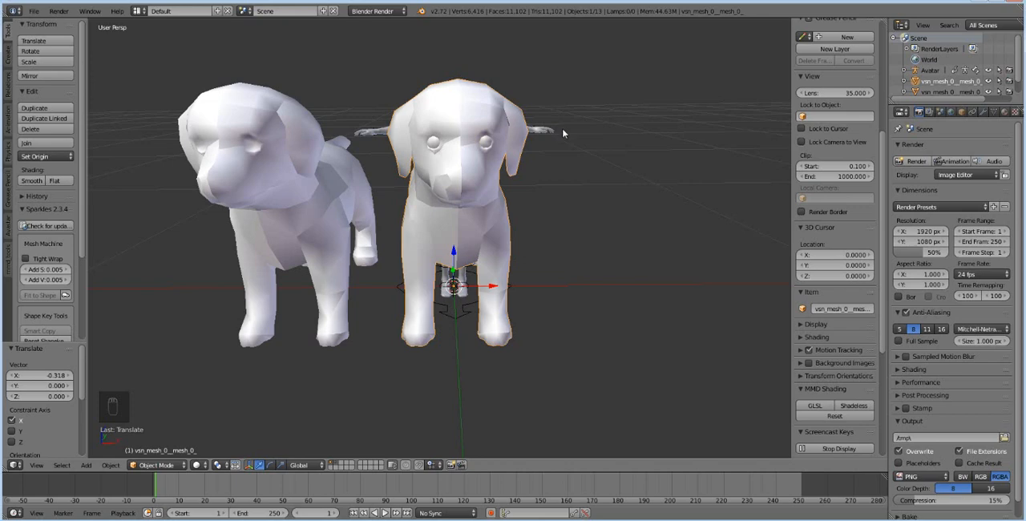
pyautogui.moveTo(510, 159)
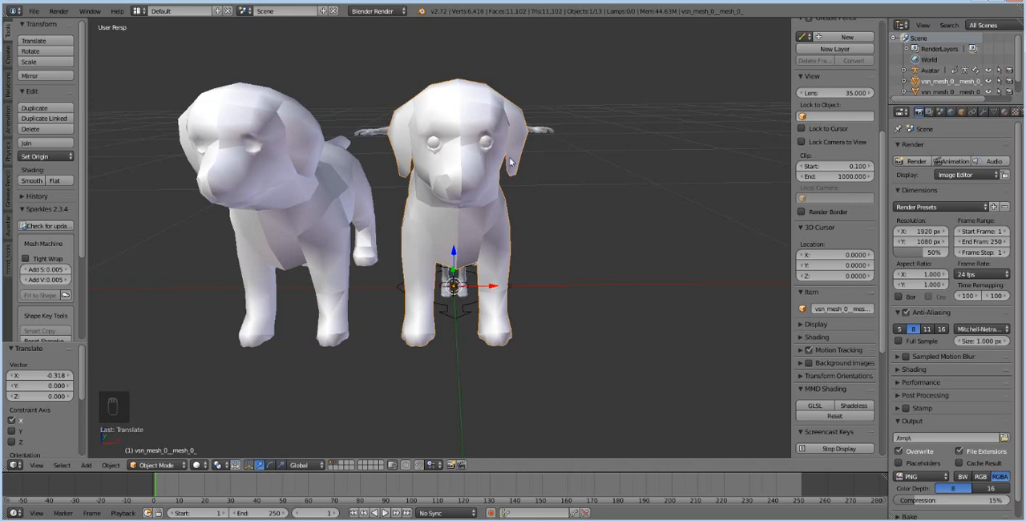
pyautogui.moveTo(564, 186)
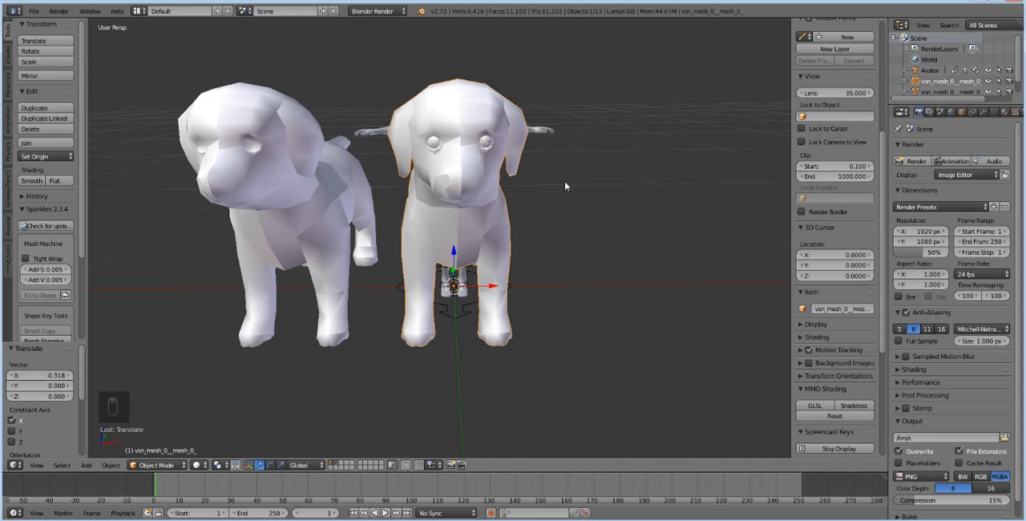
pyautogui.moveTo(548, 183)
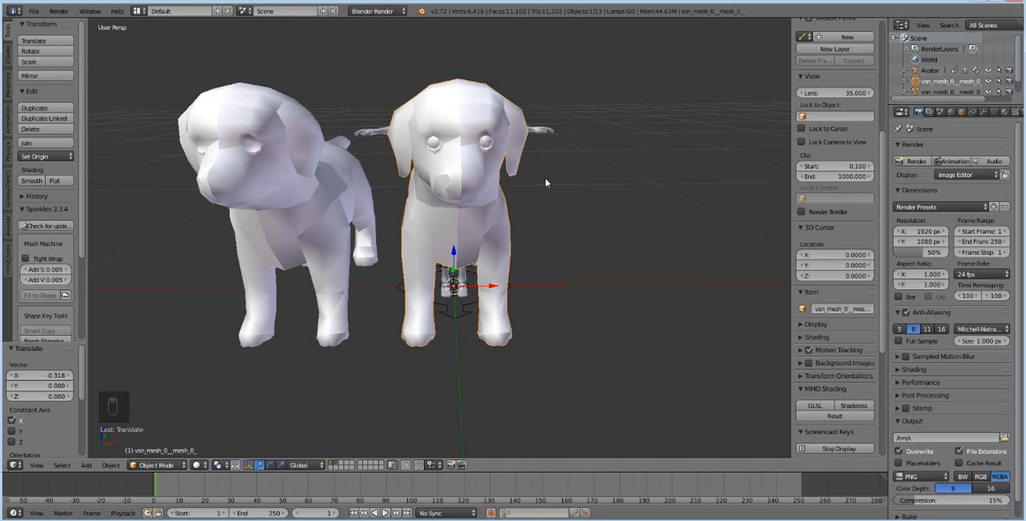
pyautogui.moveTo(535, 183)
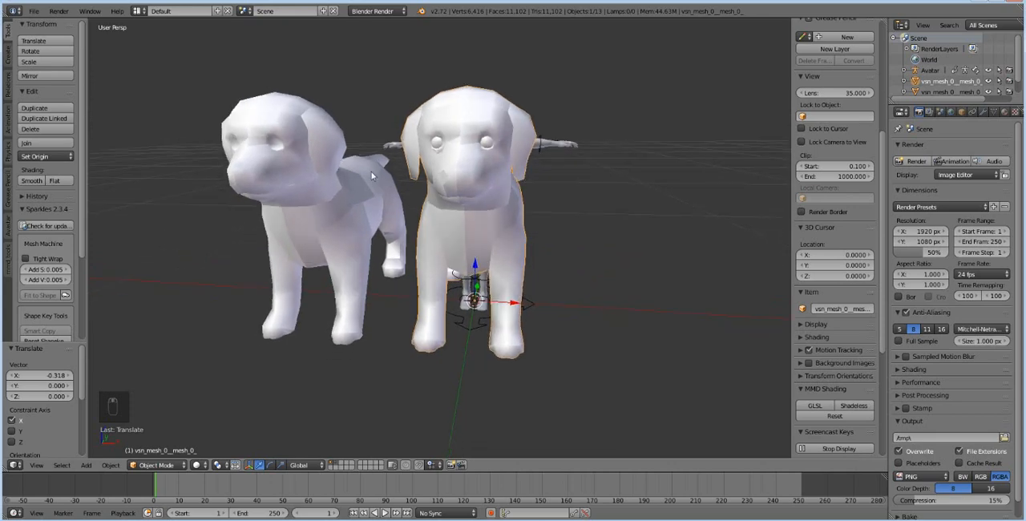
pyautogui.moveTo(572, 282)
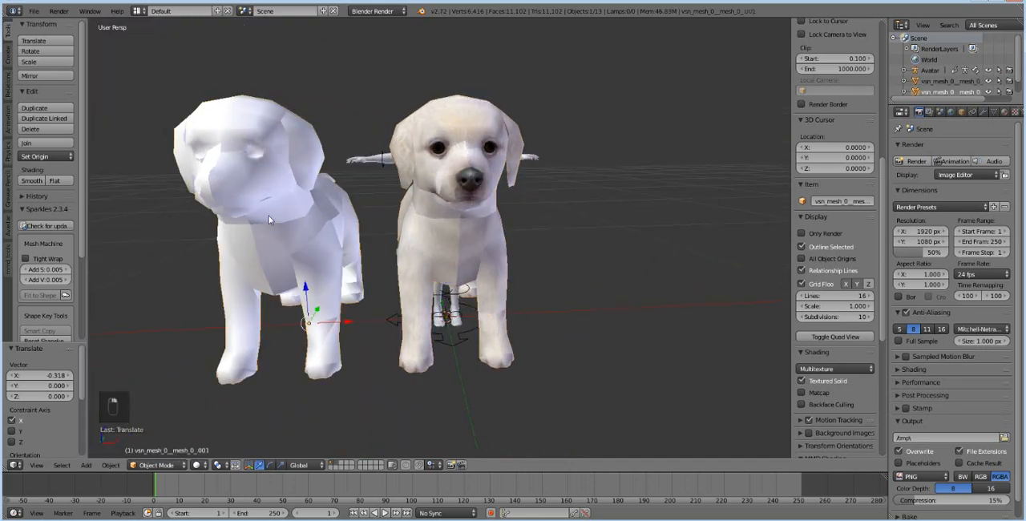
# - Delete the untextured white puppy copy and orbit around the remaining textured puppy
pyautogui.press('Delete')
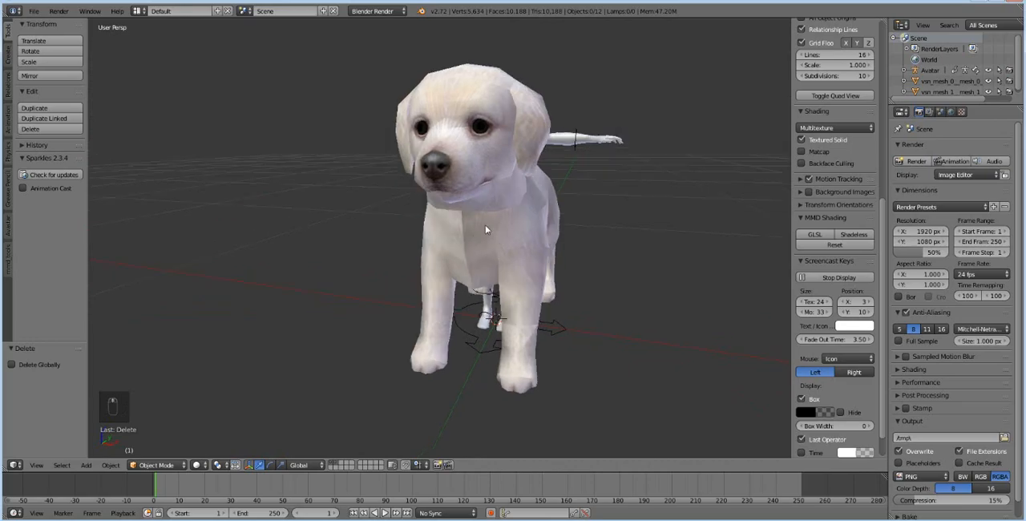
pyautogui.moveTo(484, 229); pyautogui.dragTo(414, 235)
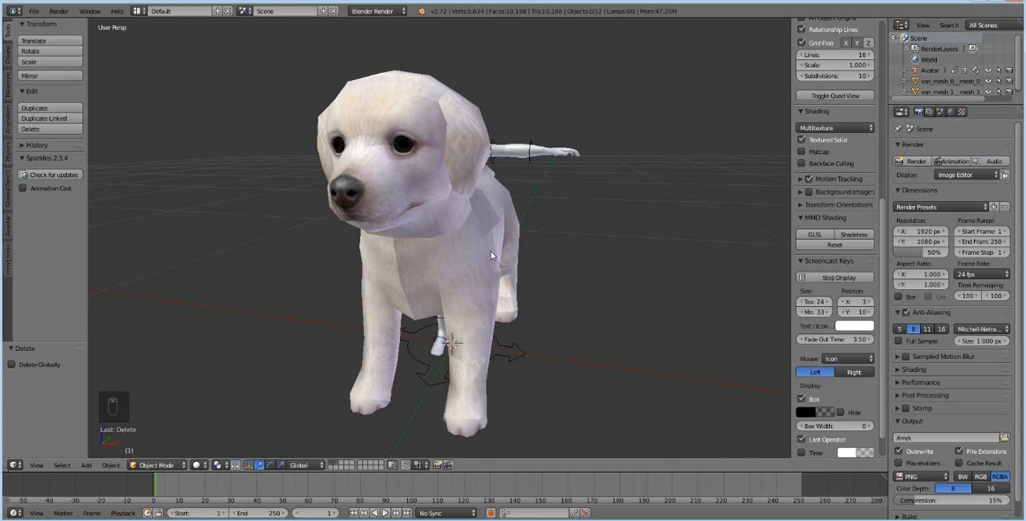
pyautogui.moveTo(490, 254); pyautogui.dragTo(481, 263)
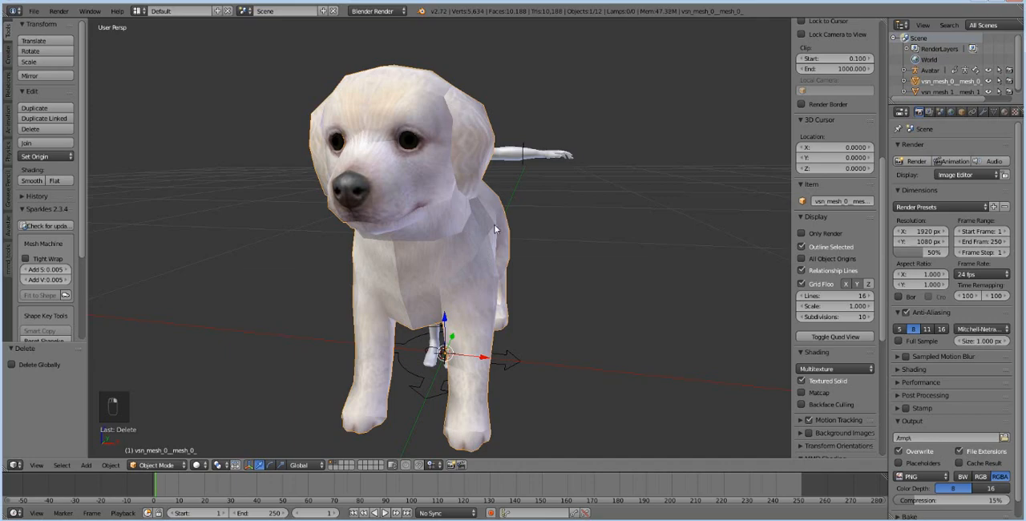
# - Remove Doubles on the puppy mesh in Edit Mode, merging 323 duplicate vertices
pyautogui.press('Tab')
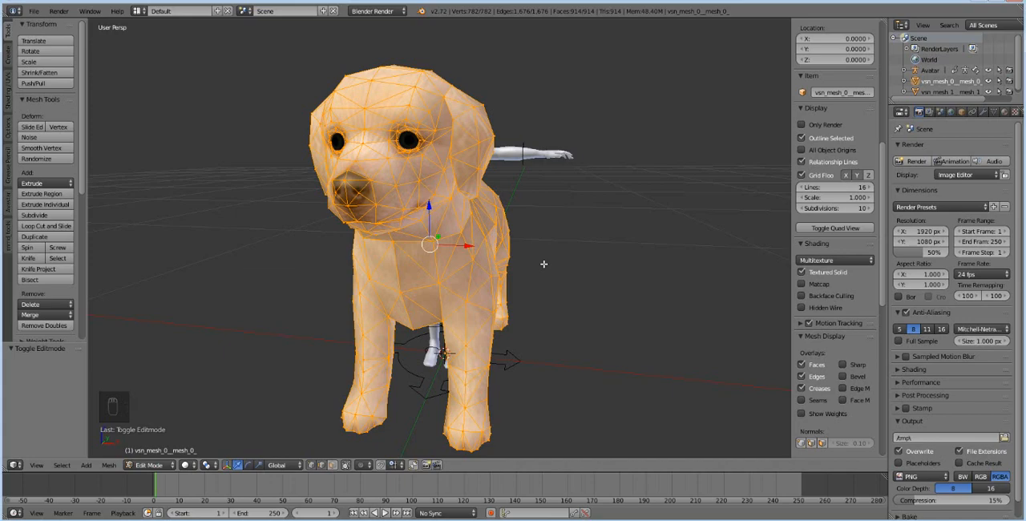
pyautogui.press('W')
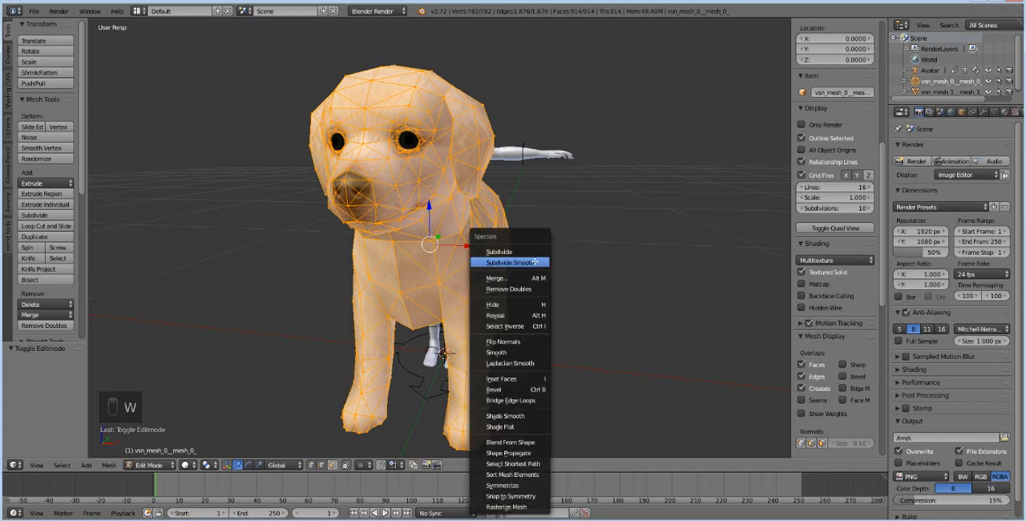
pyautogui.click(513, 289)
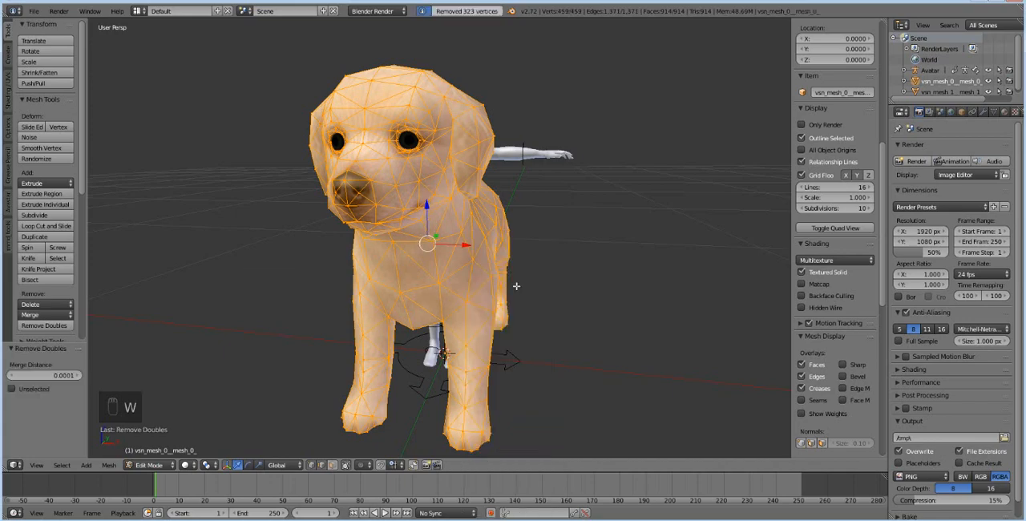
pyautogui.press('Tab')
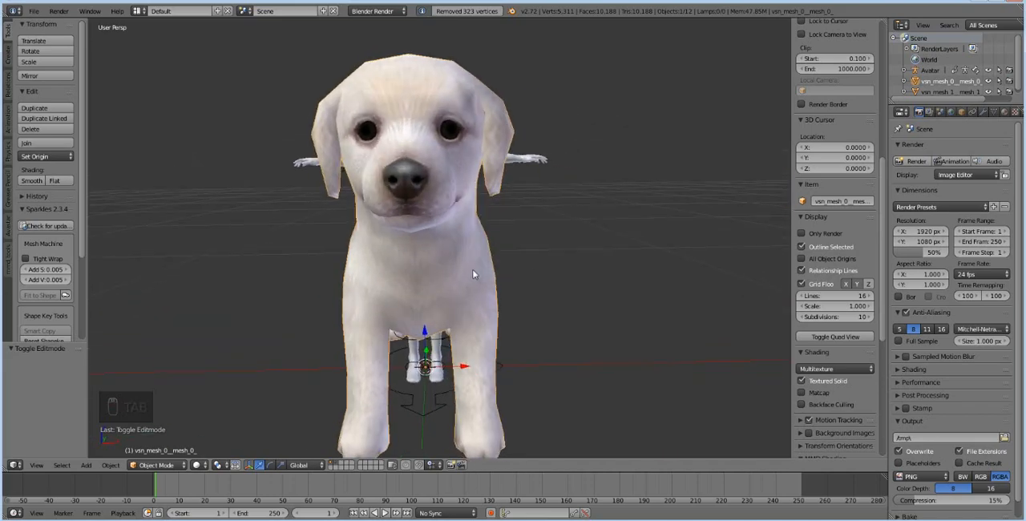
pyautogui.press('Tab')
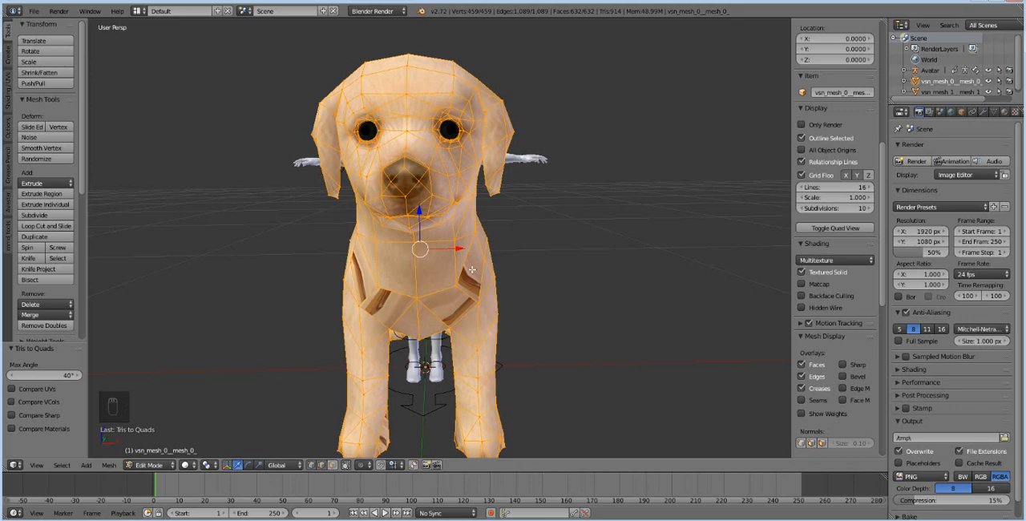
pyautogui.moveTo(427, 267)
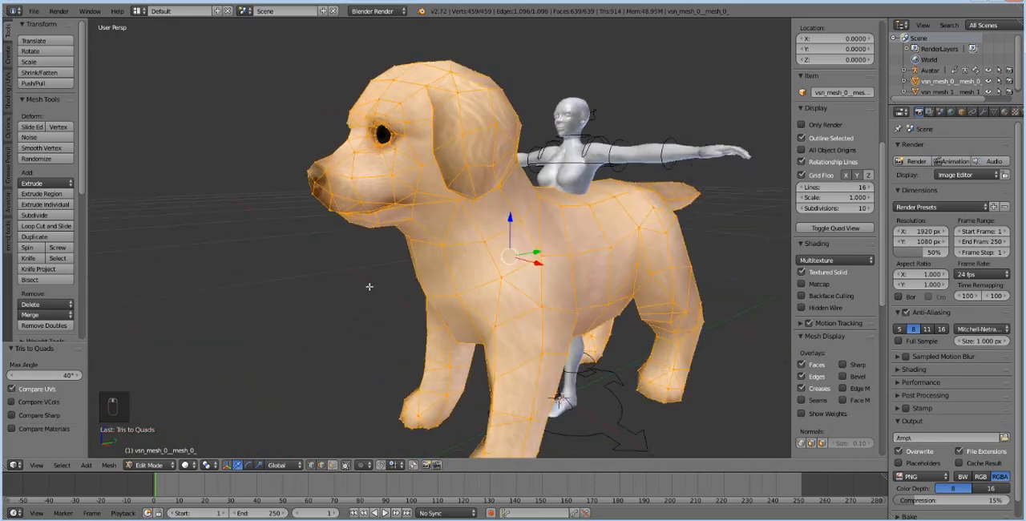
# - Toggle between Edit and Object Mode to confirm the texture survived the Tris to Quads conversion
pyautogui.press('Tab')
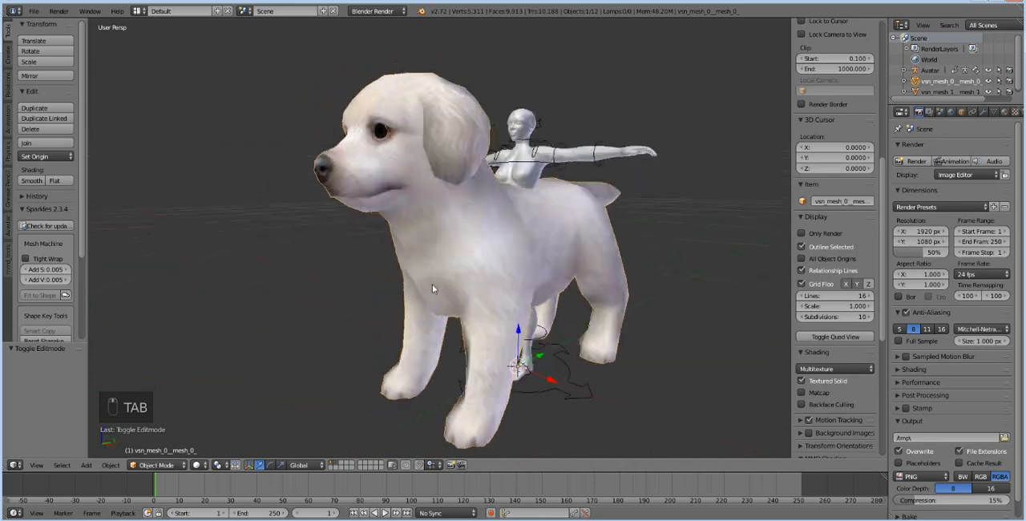
pyautogui.press('Tab')
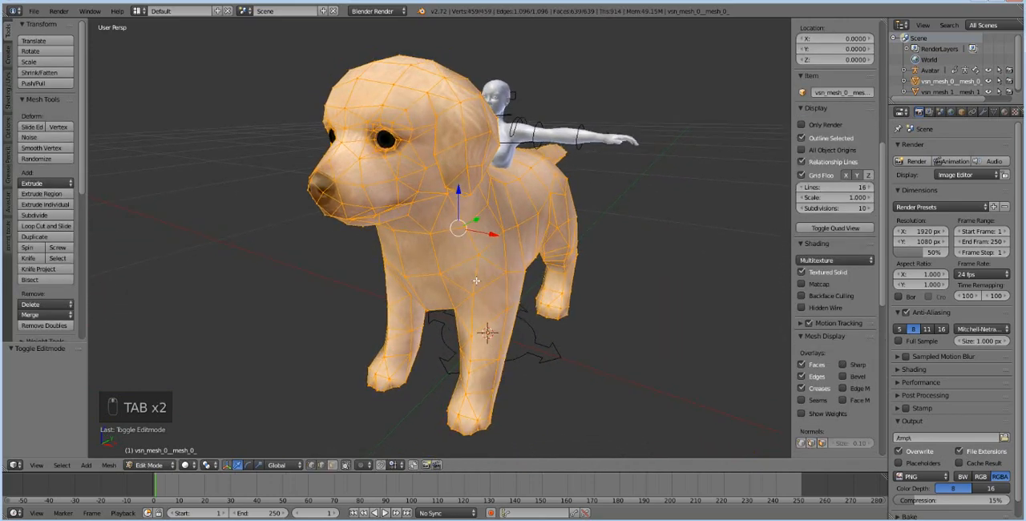
pyautogui.press('Tab')
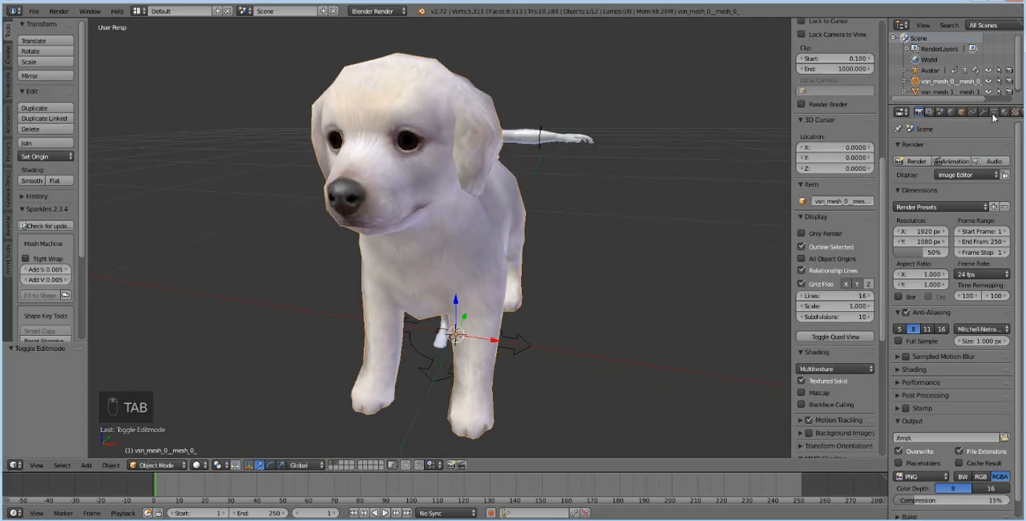
# - Add a Subdivision Surface modifier to the puppy and check the smoothed mesh in Edit Mode
pyautogui.click(914, 147)
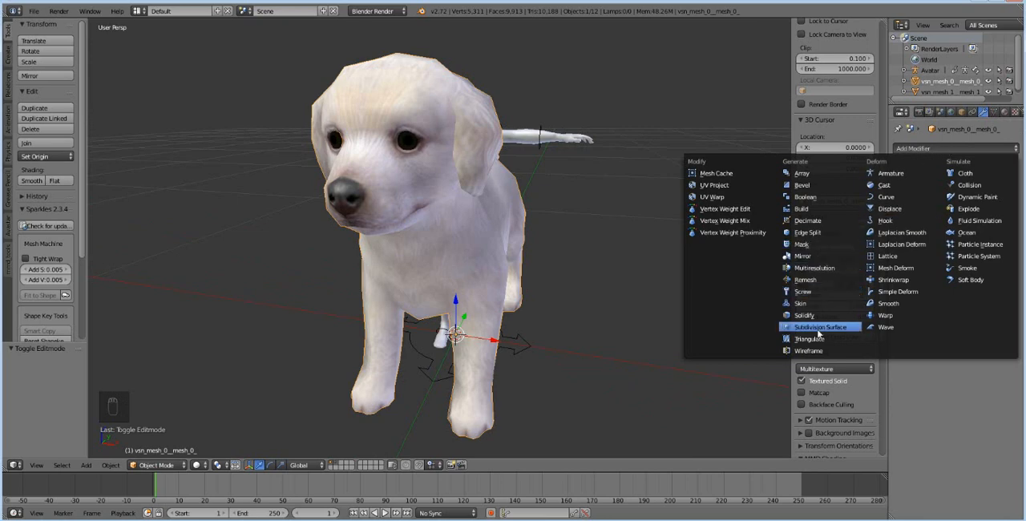
pyautogui.click(811, 327)
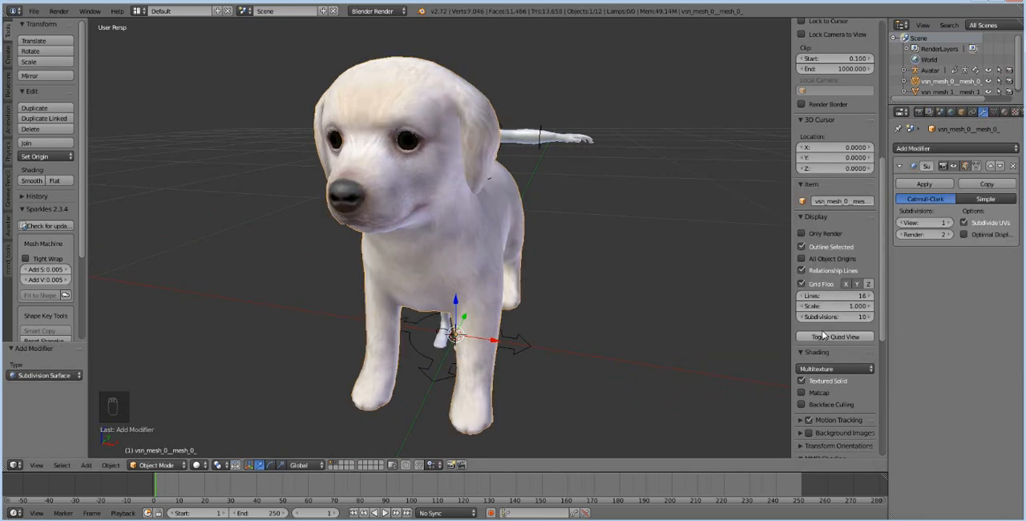
pyautogui.press('Tab')
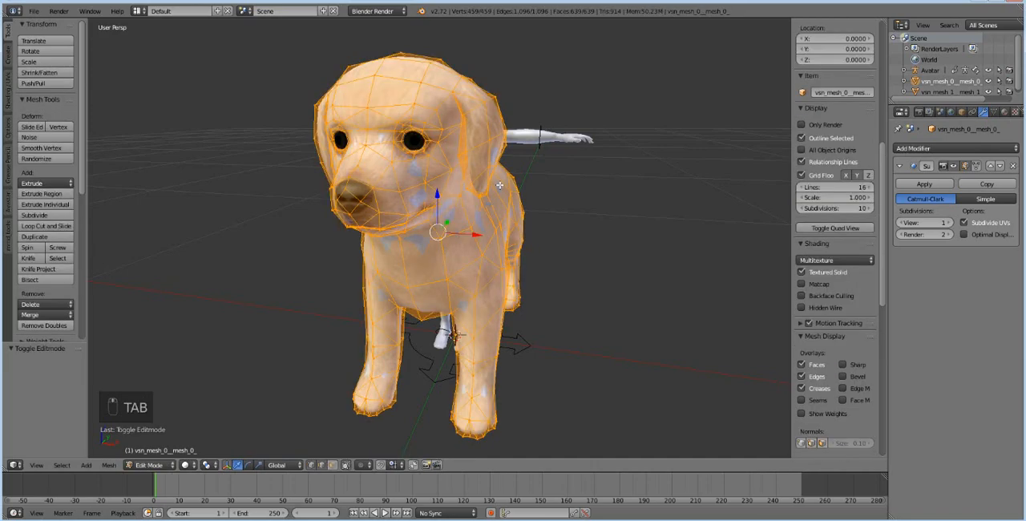
pyautogui.press('TAB')
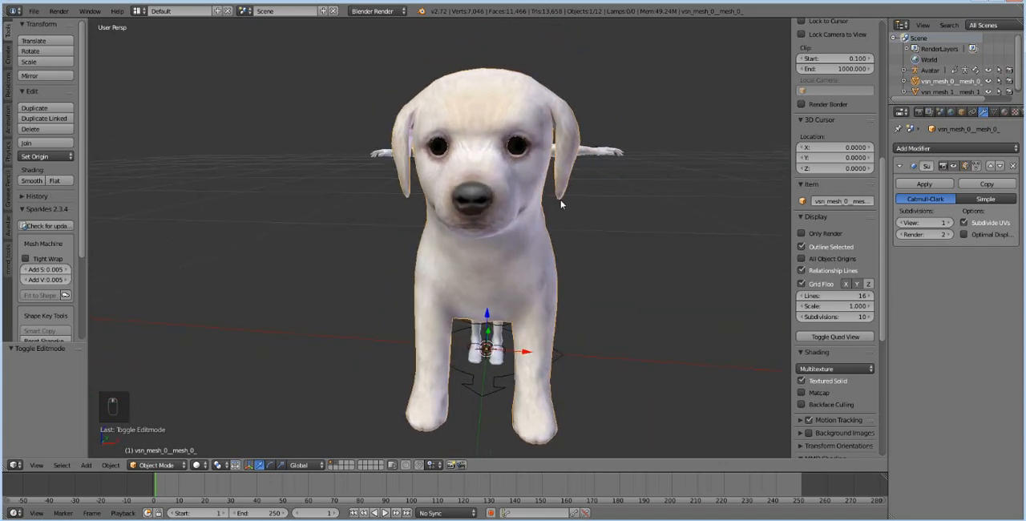
pyautogui.moveTo(836, 314)
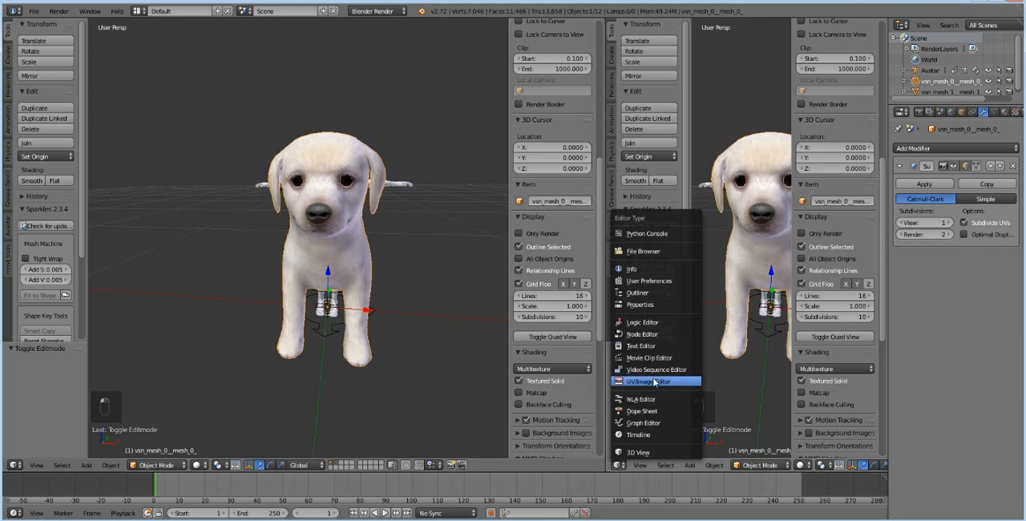
# - Switch the new area to a UV/Image Editor and display the puppy's UV layout over its texture
pyautogui.click(641, 381)
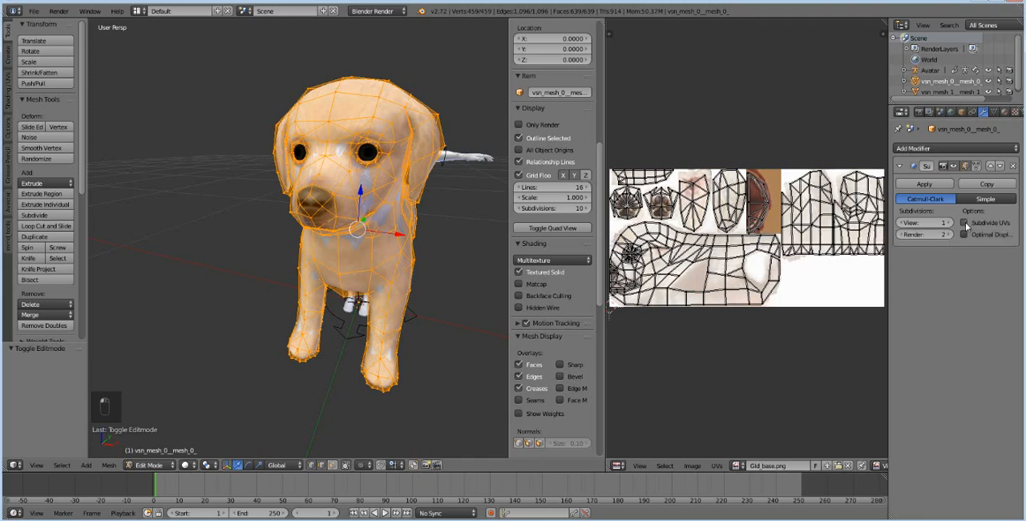
pyautogui.press('Tab')
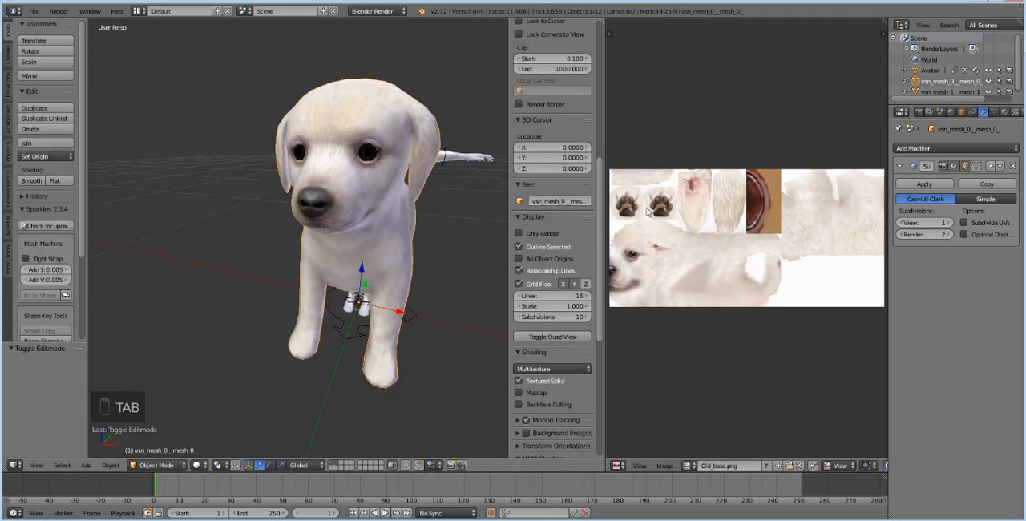
pyautogui.press('Tab')
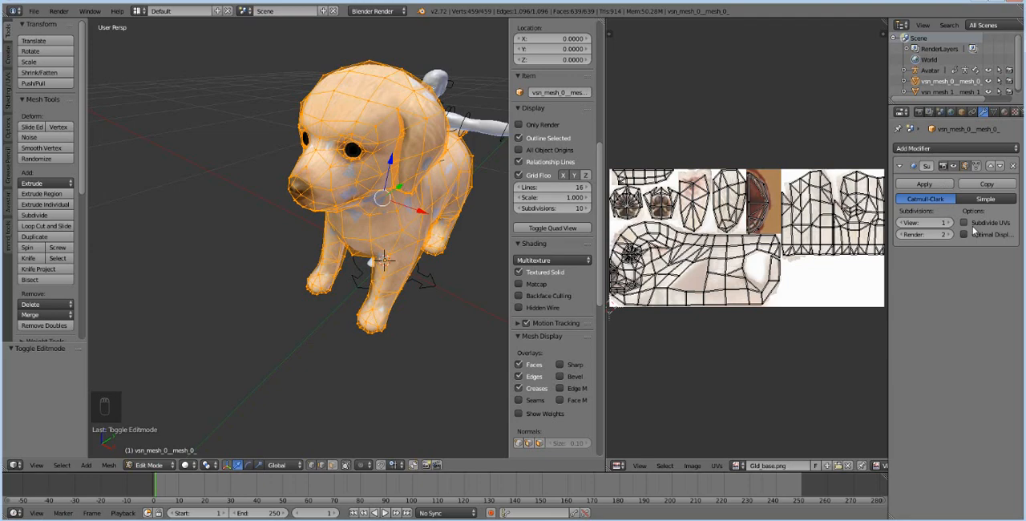
pyautogui.moveTo(972, 233)
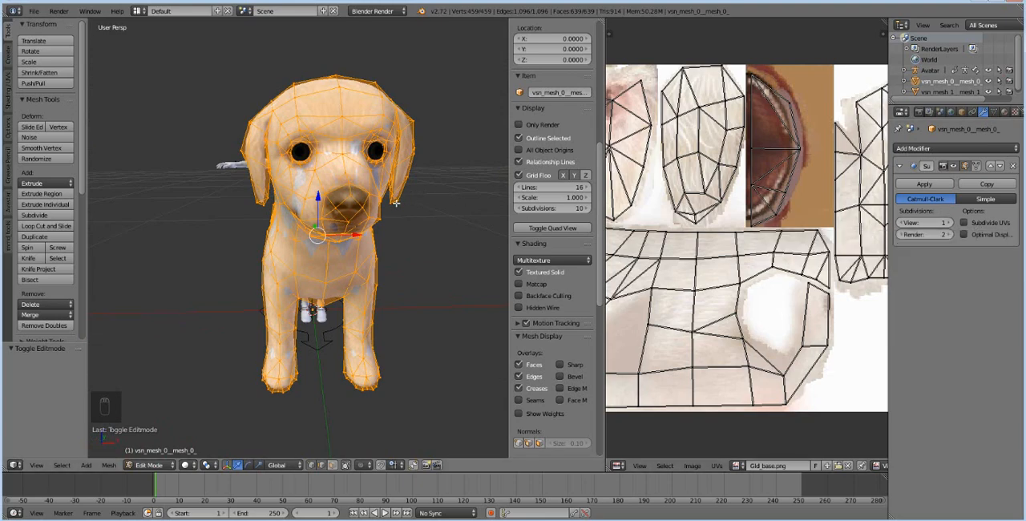
pyautogui.press('Tab')
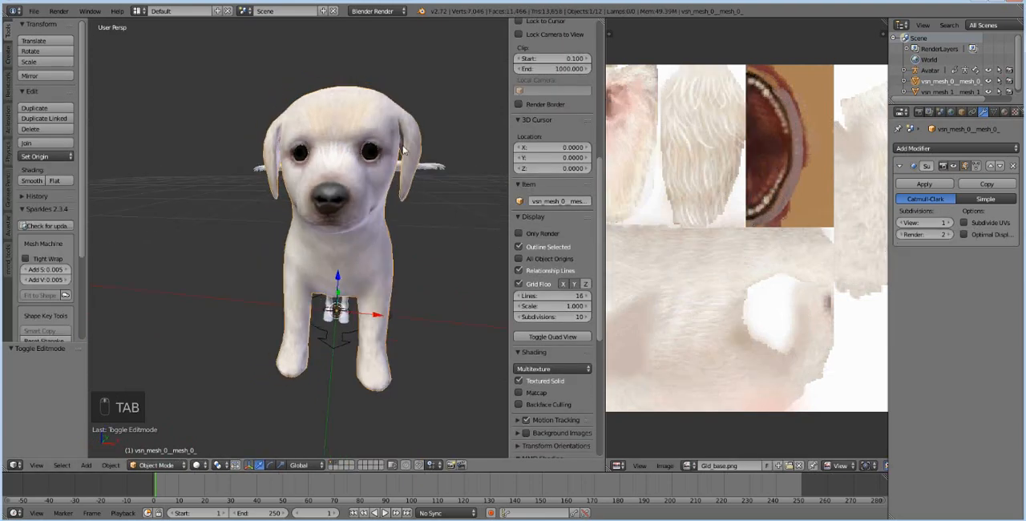
# - Apply the Subdivision Surface modifier so the smoothing is baked into the mesh, then deselect
pyautogui.press('Tab')
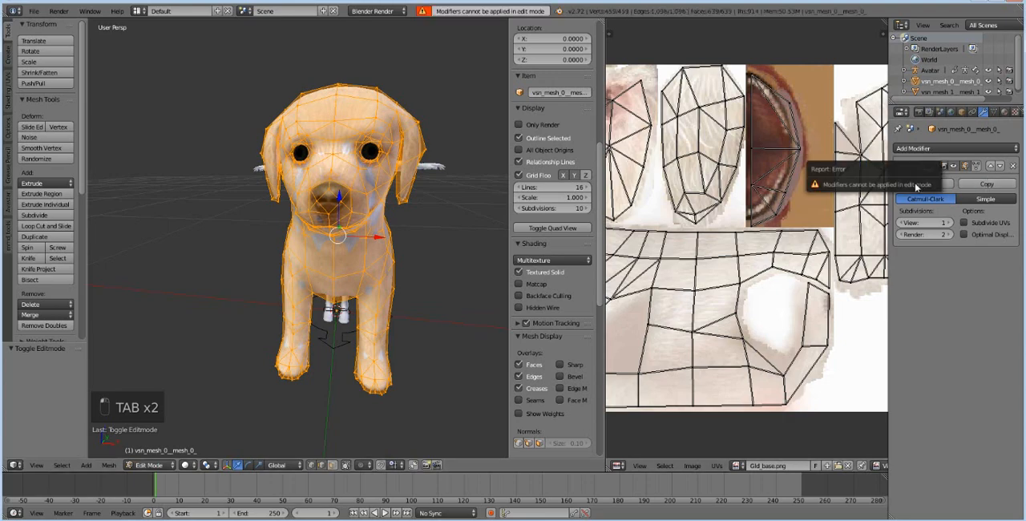
pyautogui.press('Tab')
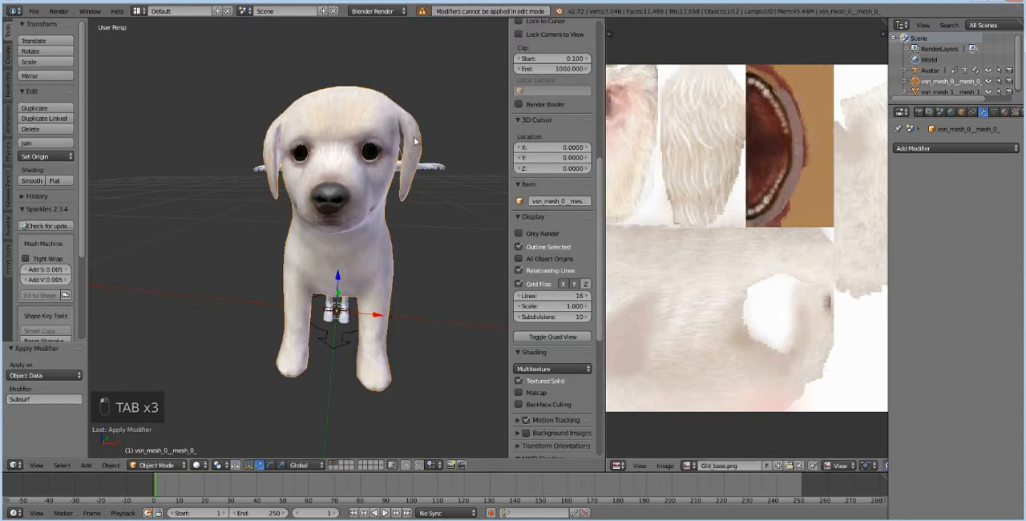
pyautogui.press('Tab')
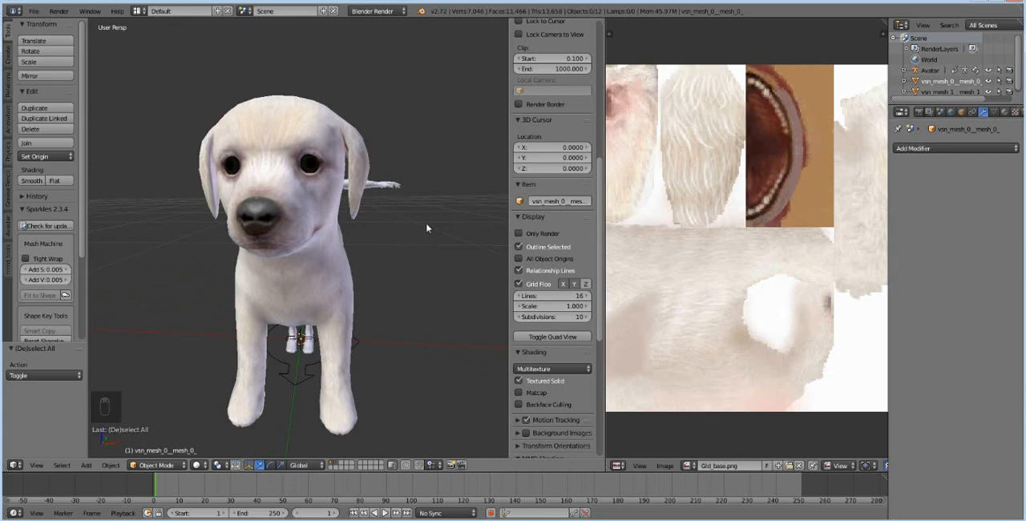
pyautogui.moveTo(431, 240)
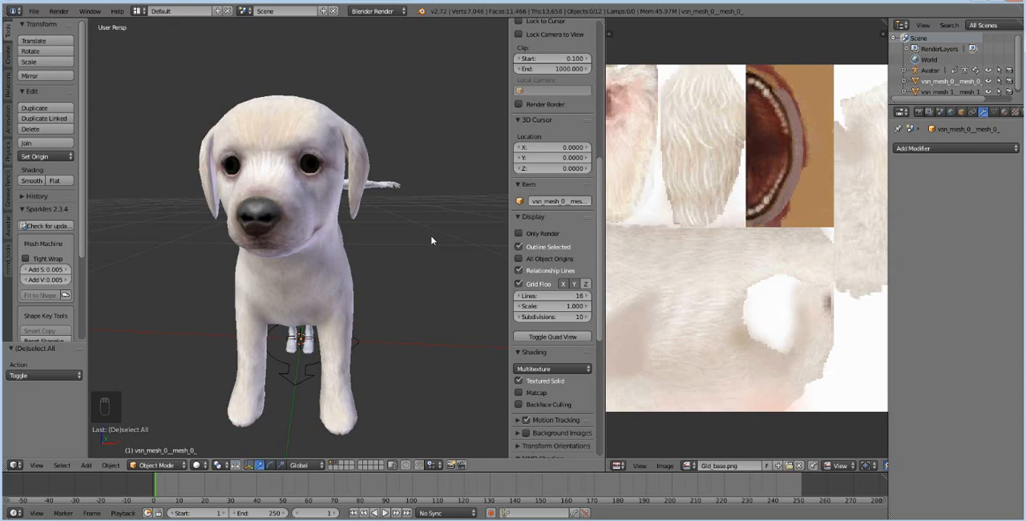
pyautogui.moveTo(812, 55)
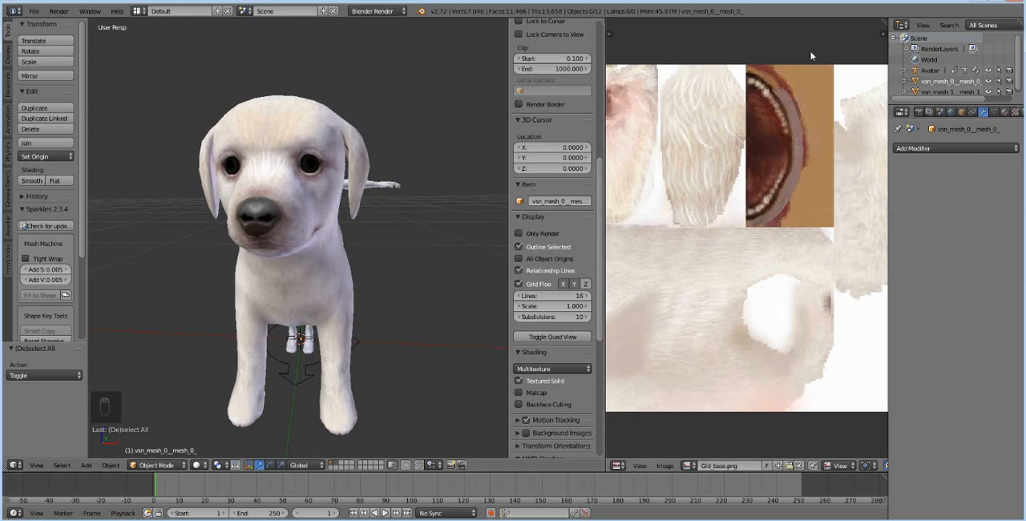